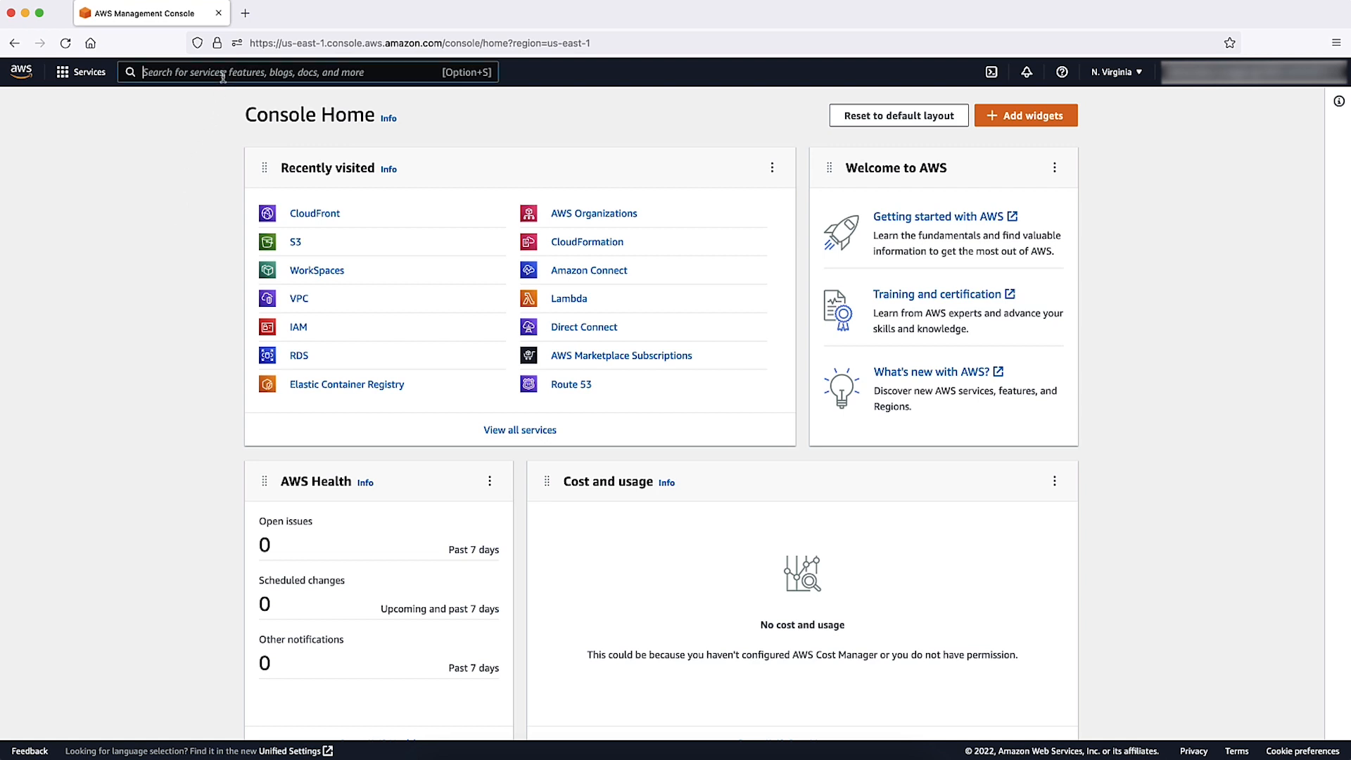
Find CloudFront via console search and go to distribution E3NDCUYWECG7RB's details page.
text(cloudfront)
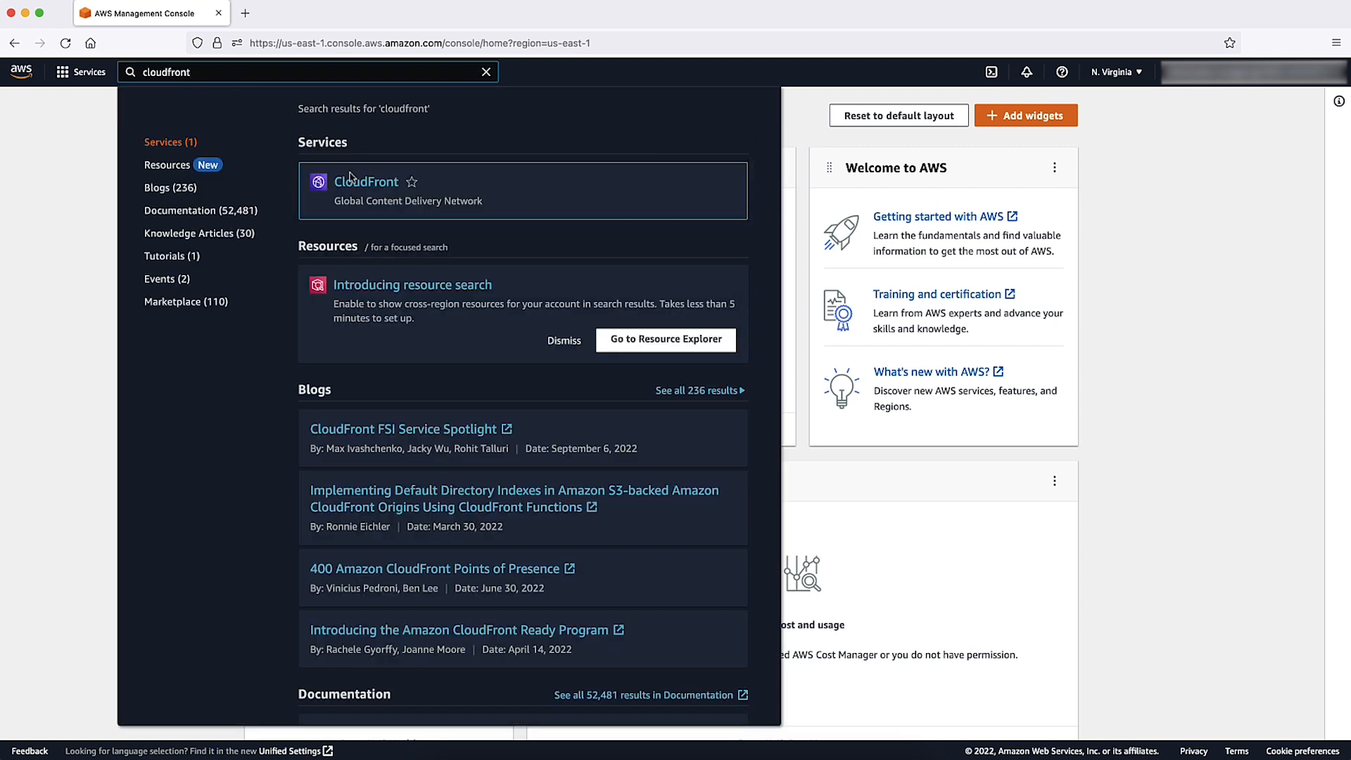
click(366, 181)
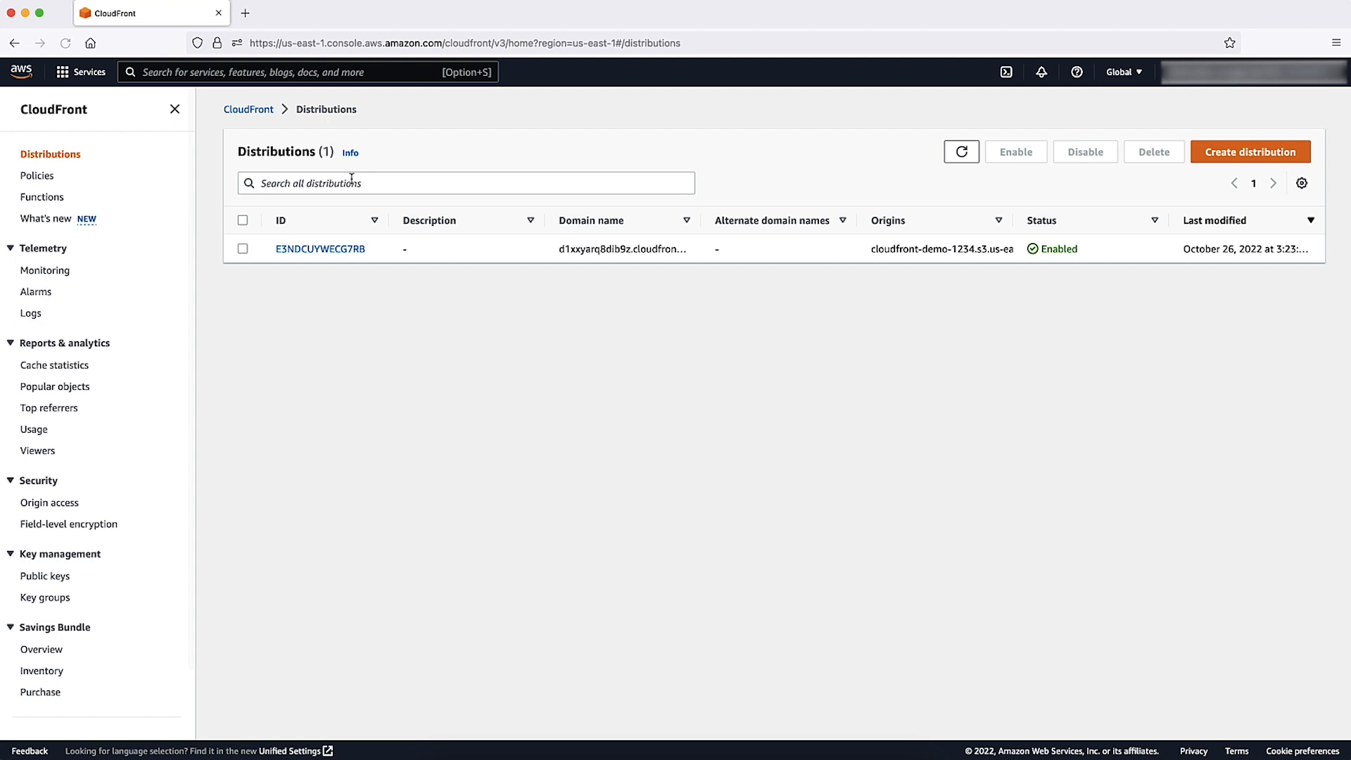
mouse_move(329, 240)
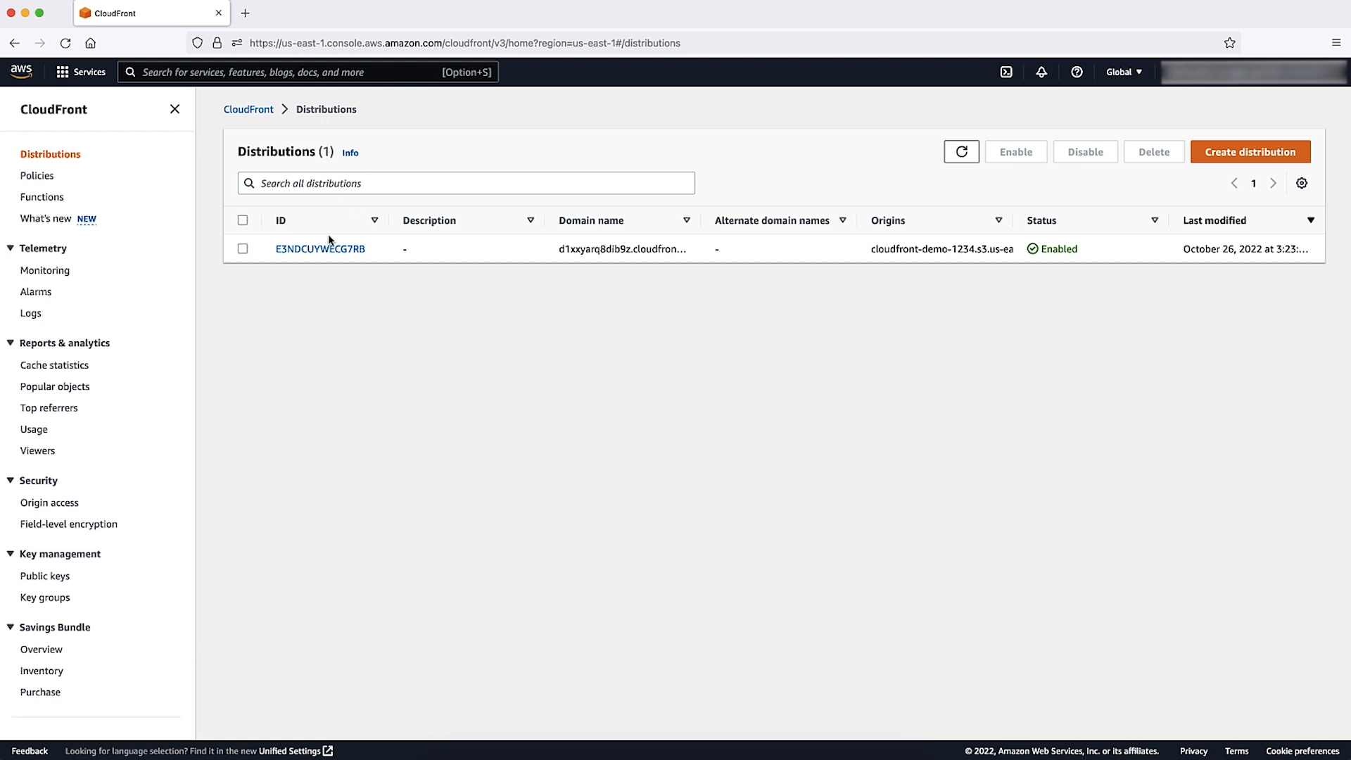
click(320, 248)
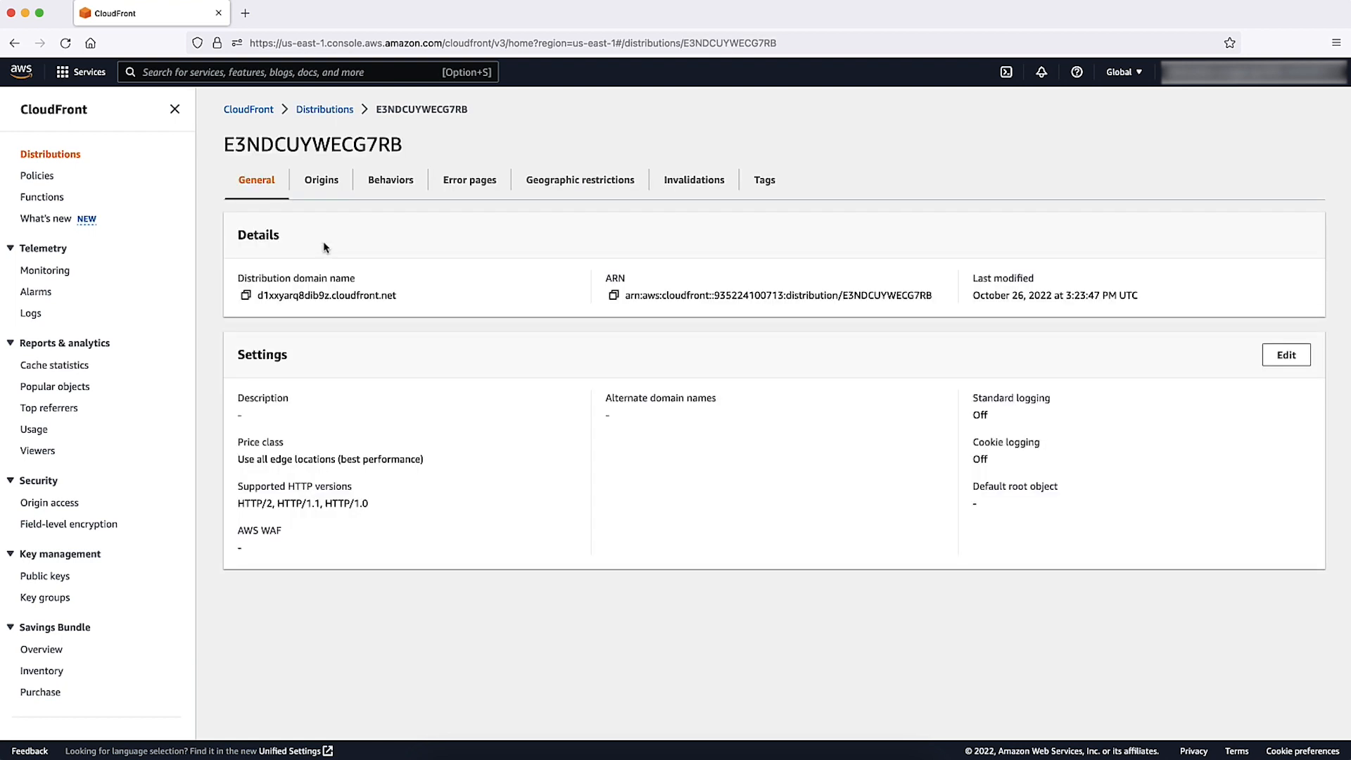
Edit settings: standard logging On to the cloudfront-demo bucket, prefix 'demo', cookie logging On.
click(1285, 355)
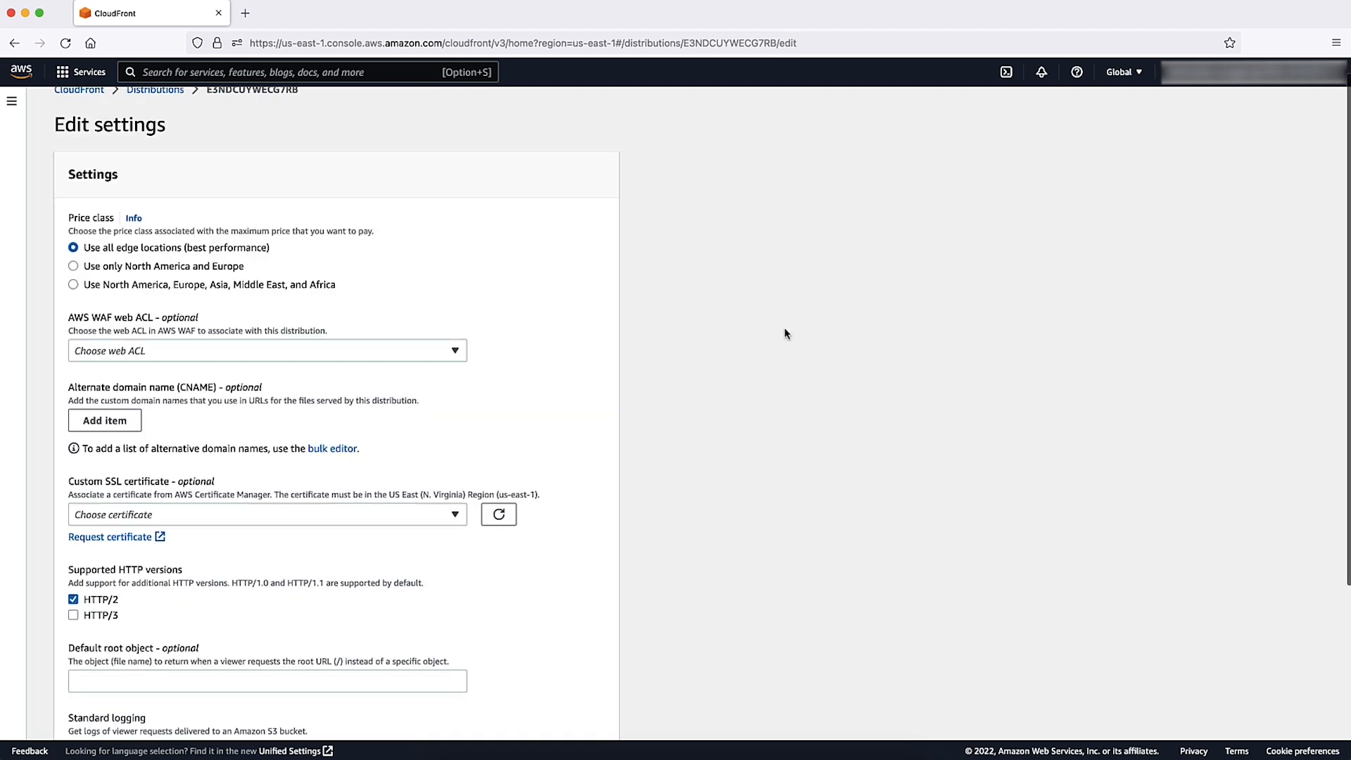
scroll(down, 3)
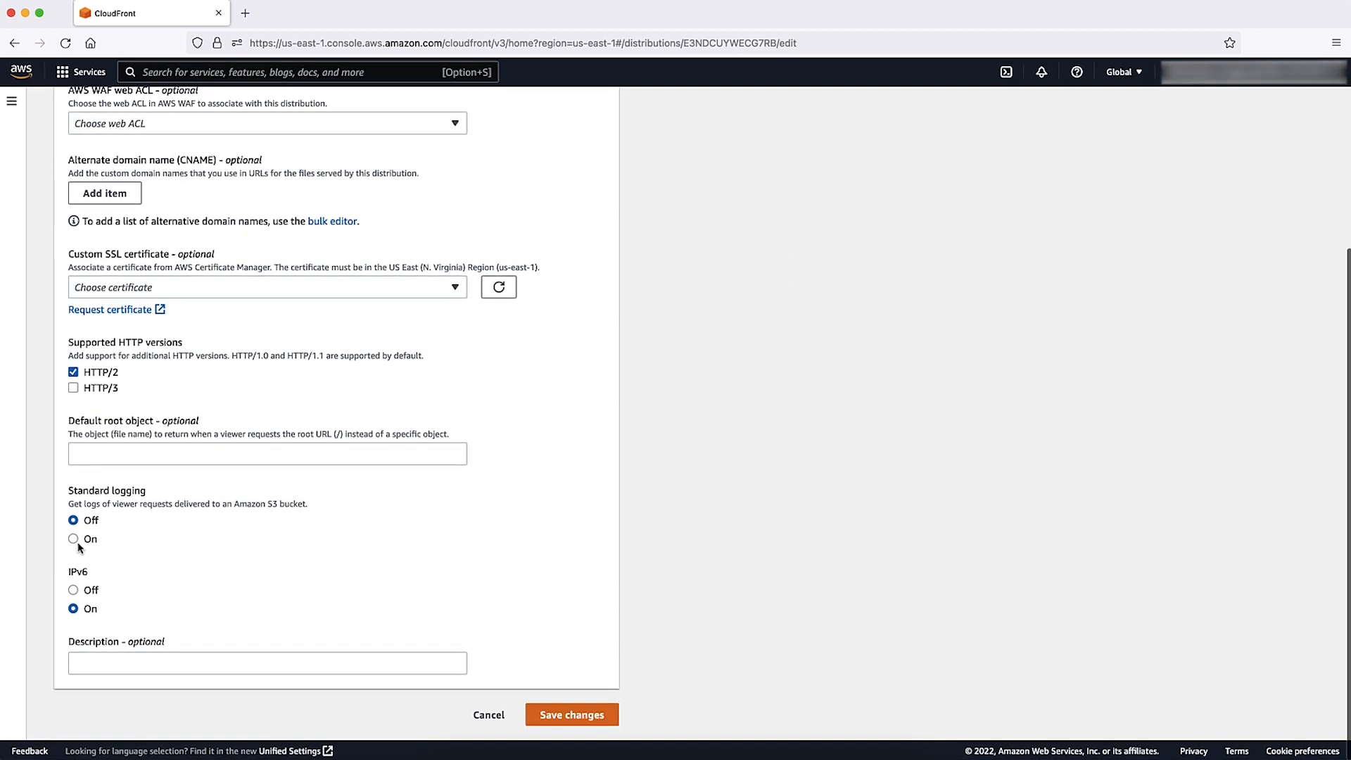
click(73, 539)
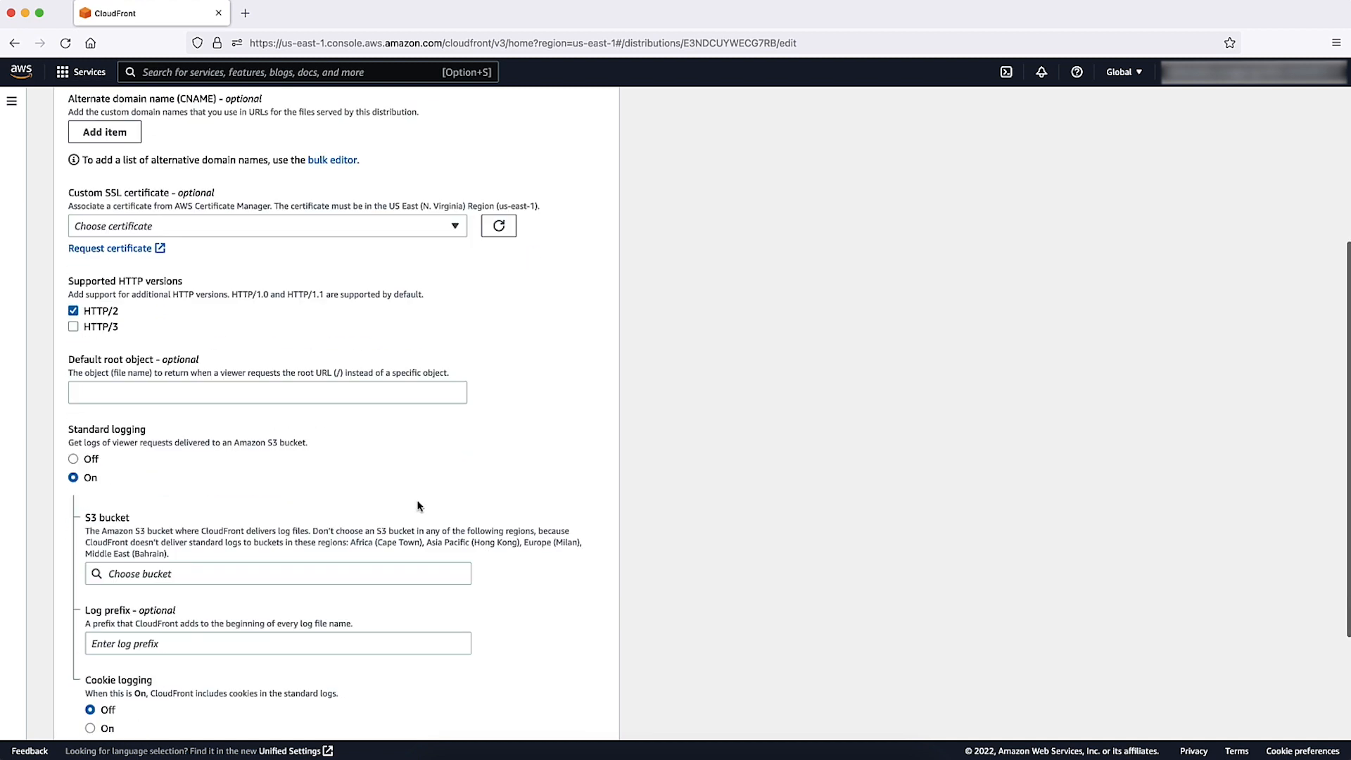
click(277, 572)
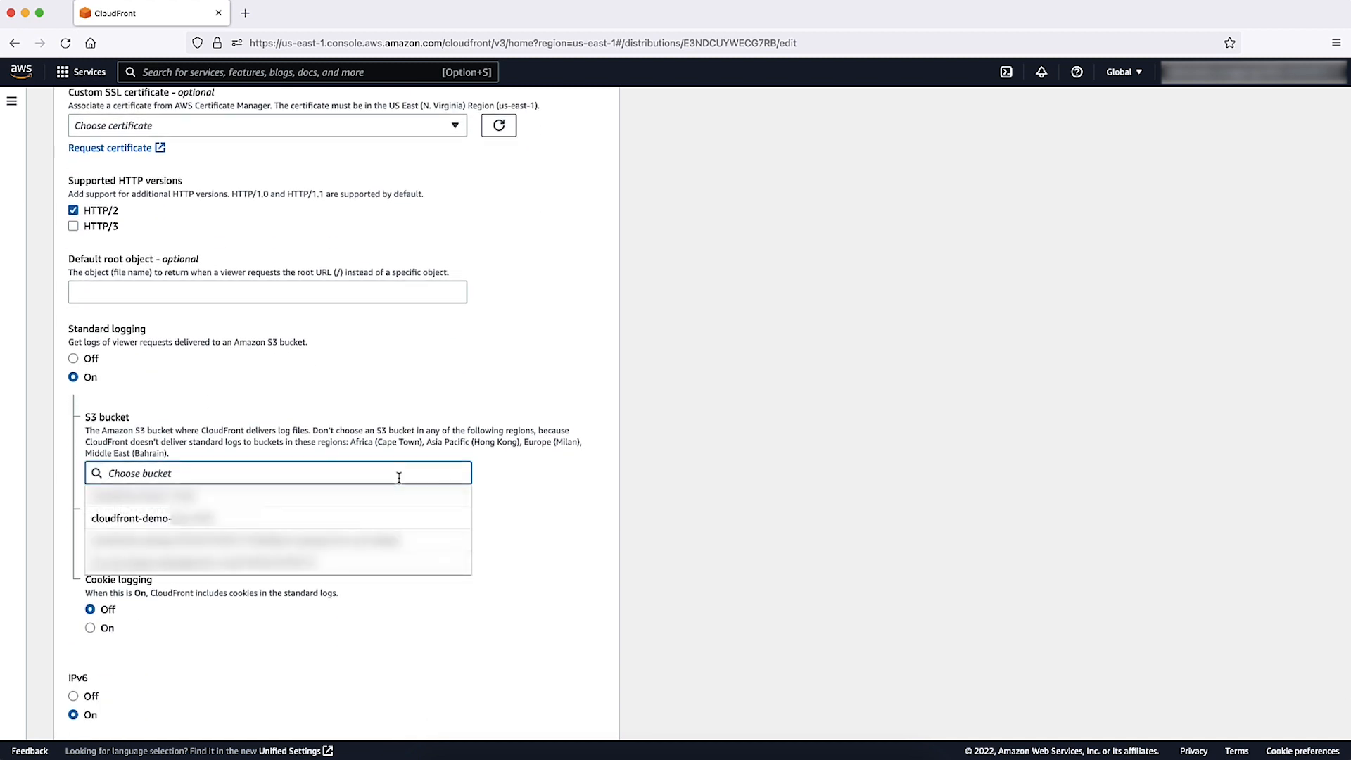
click(132, 518)
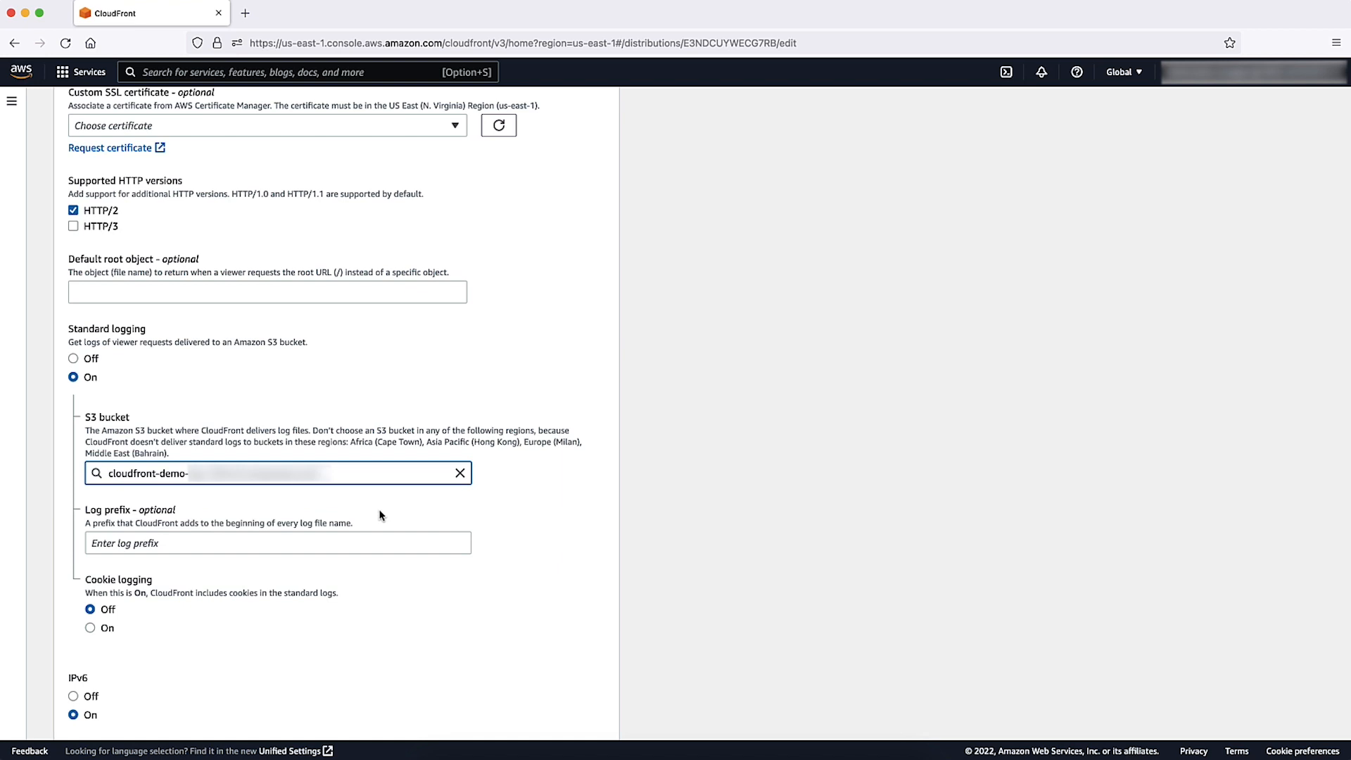
text(demo)
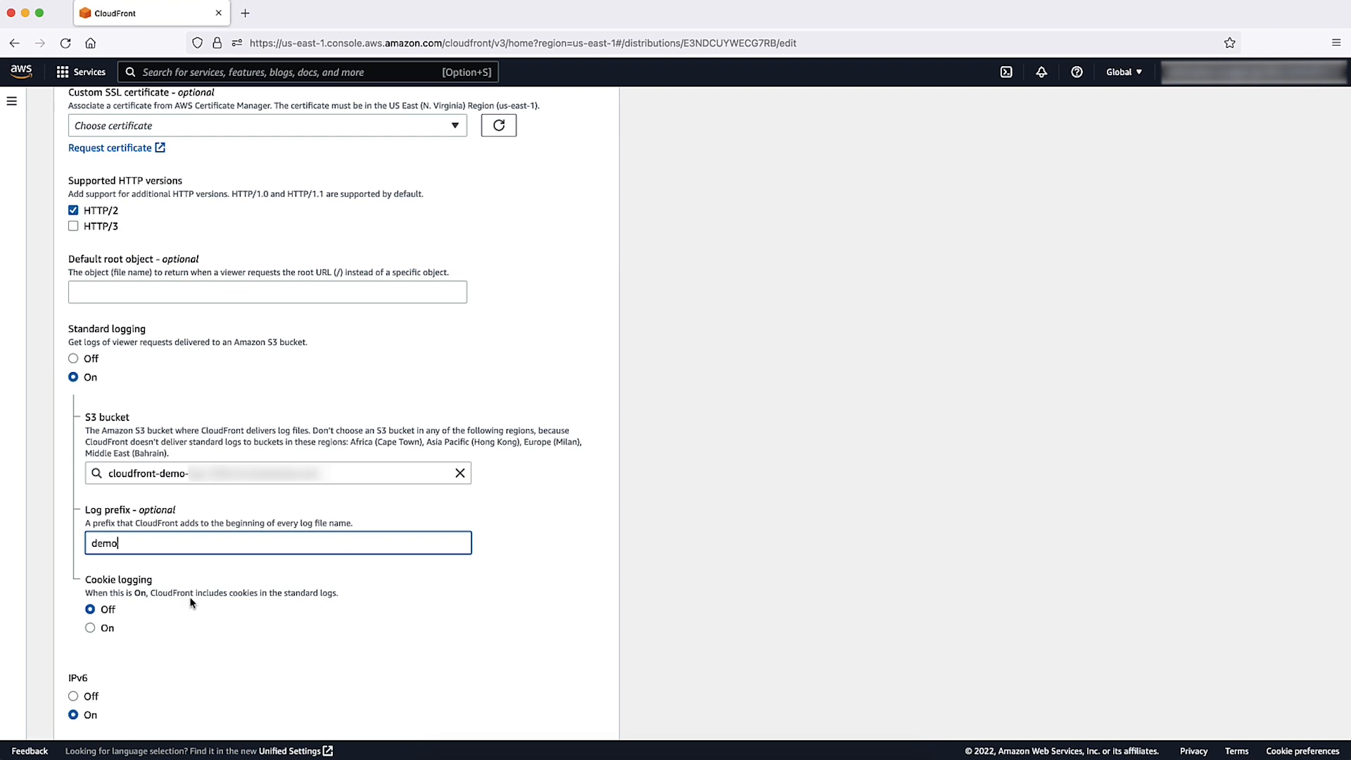
click(91, 628)
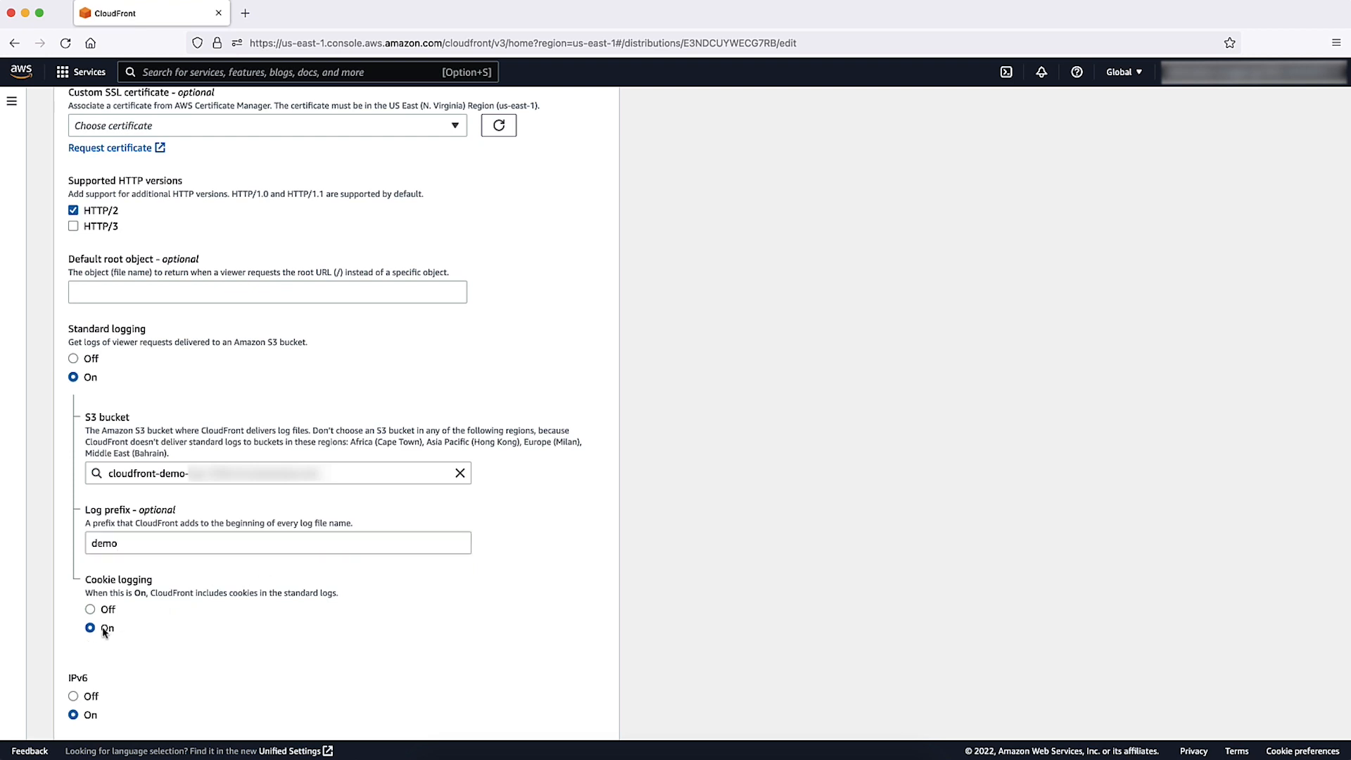
mouse_move(390, 585)
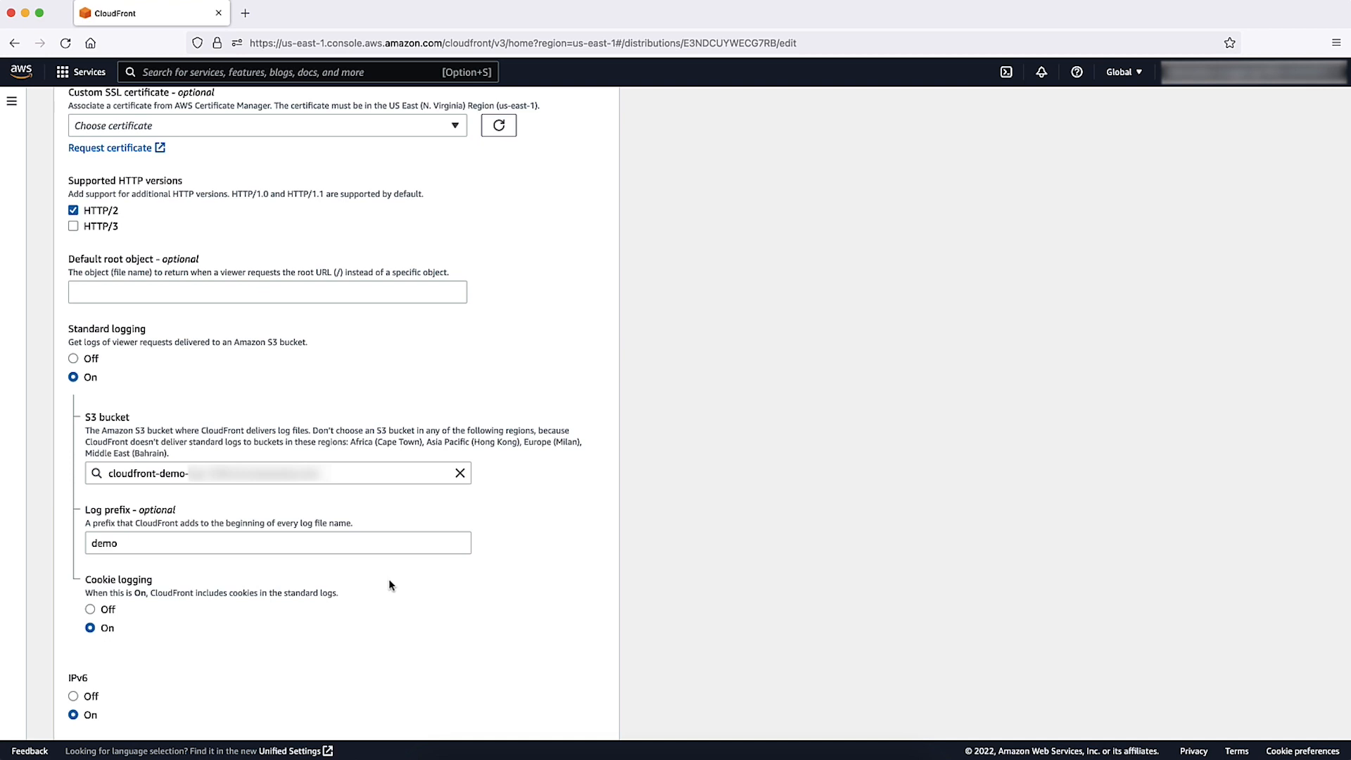
scroll(down, 3)
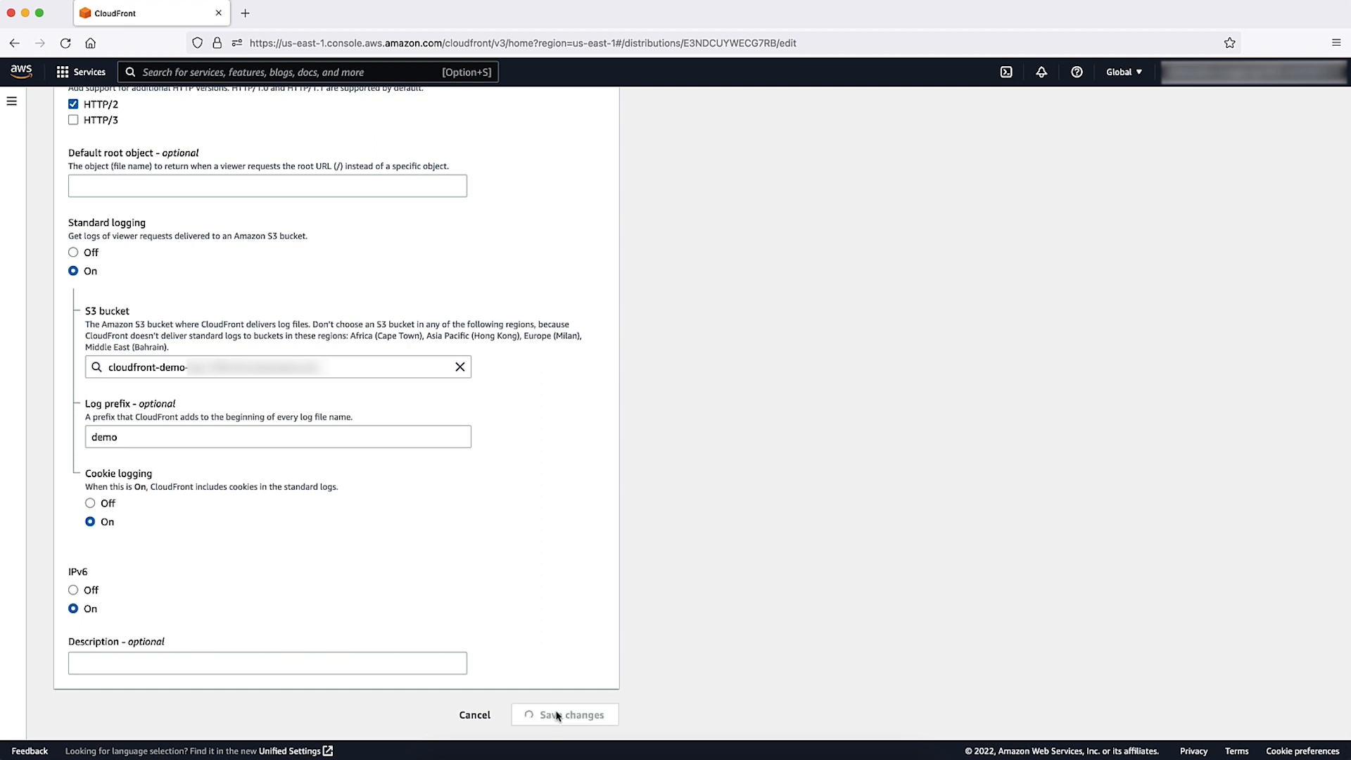
Save the distribution changes and view the Real-time configurations list on the Logs page.
click(564, 715)
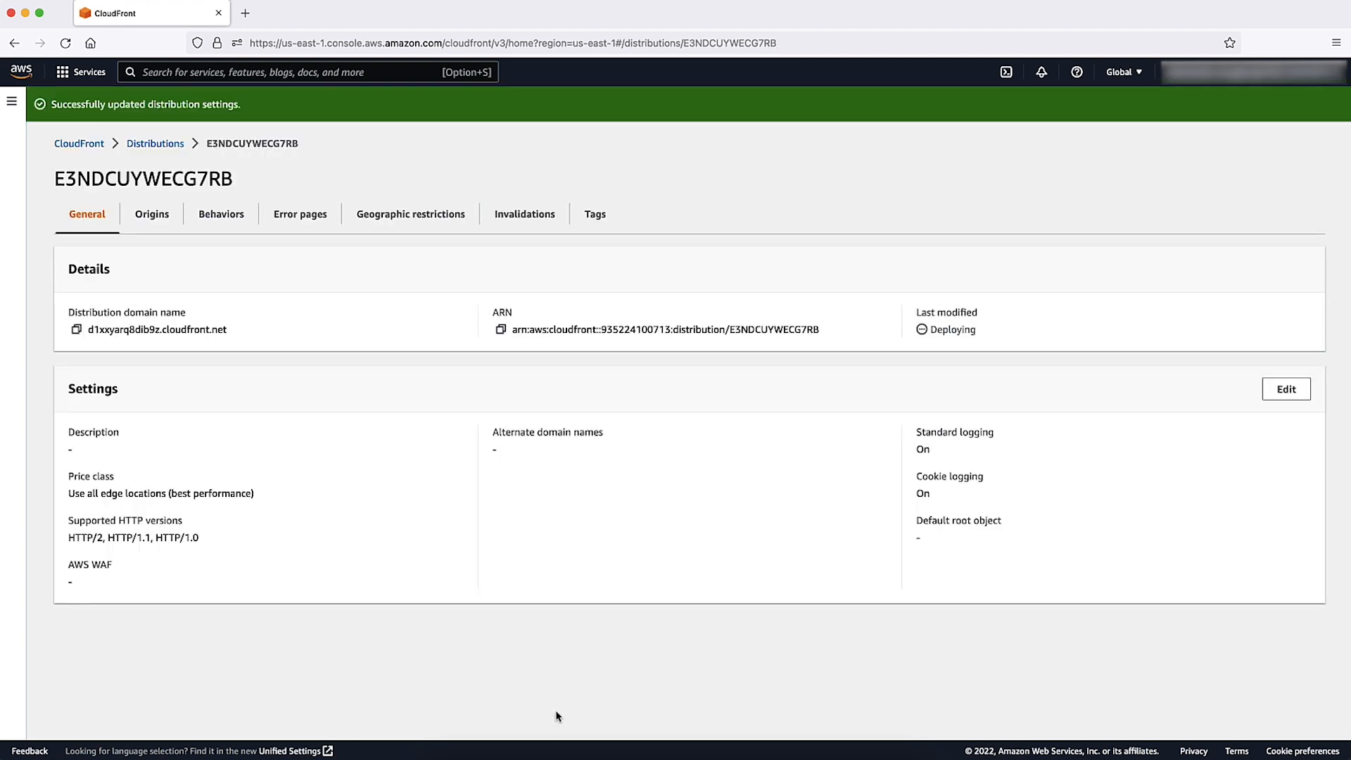
mouse_move(306, 432)
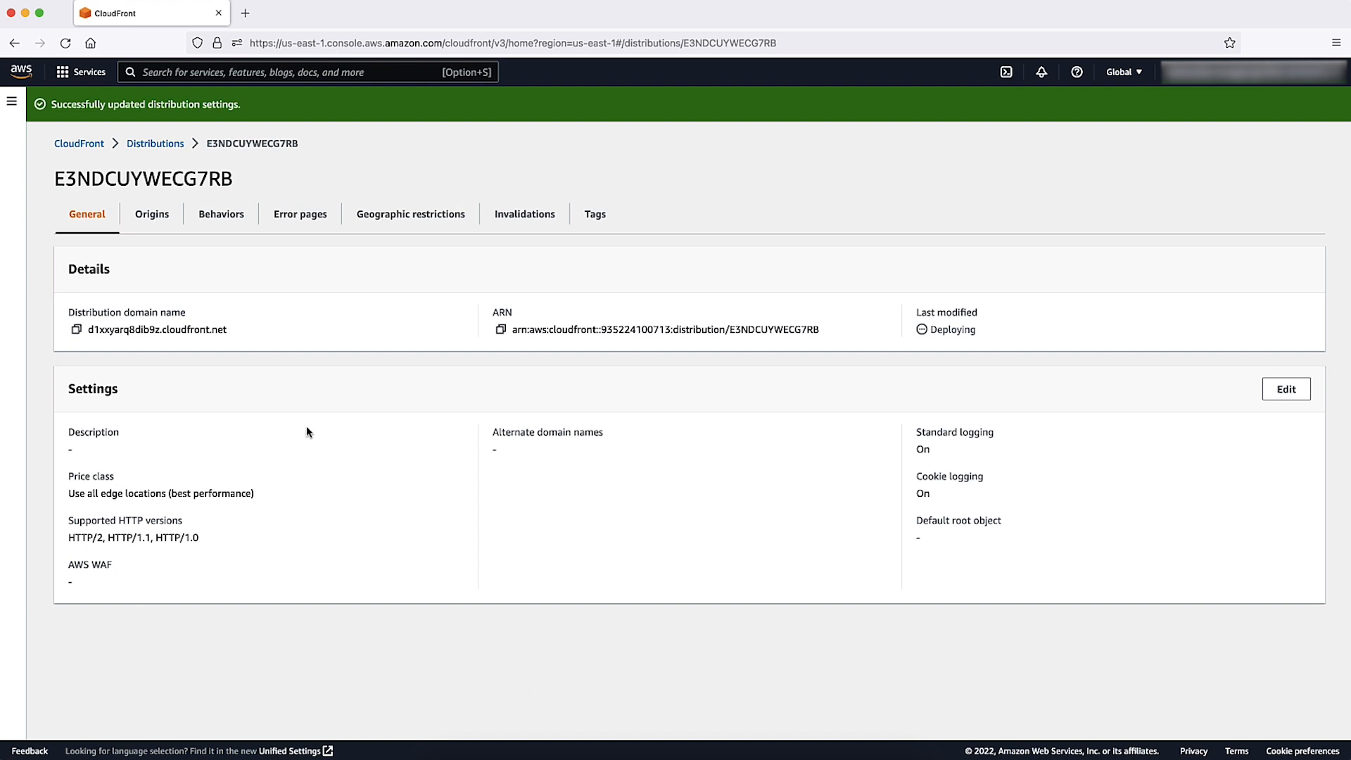
click(13, 101)
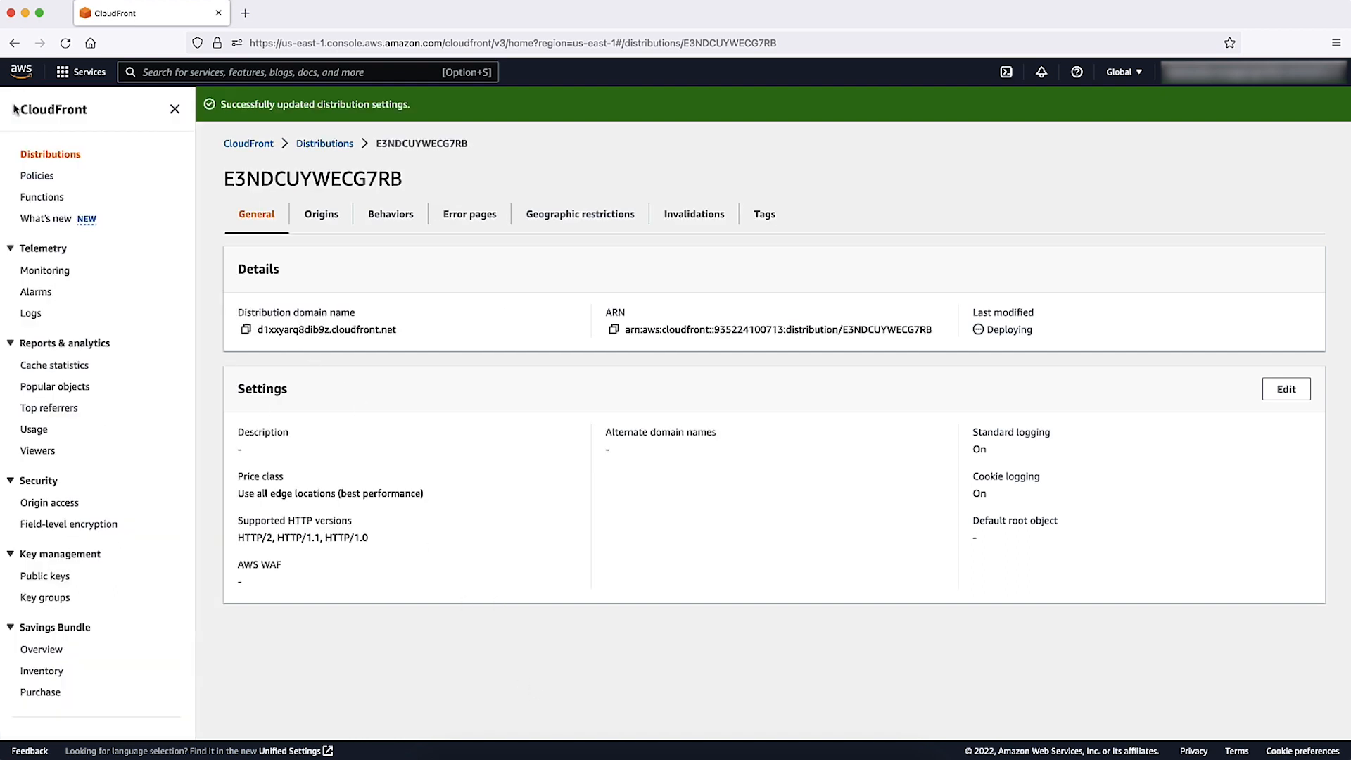
click(31, 312)
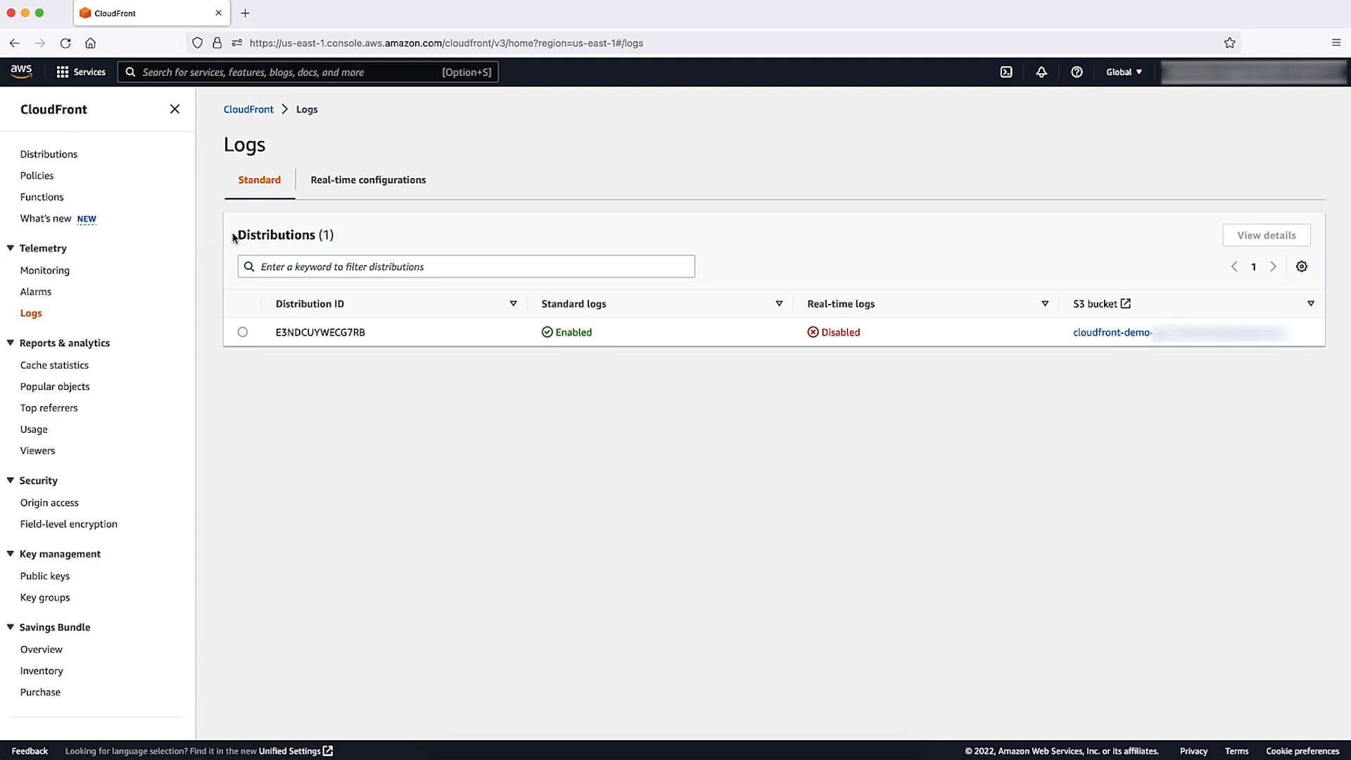
click(367, 179)
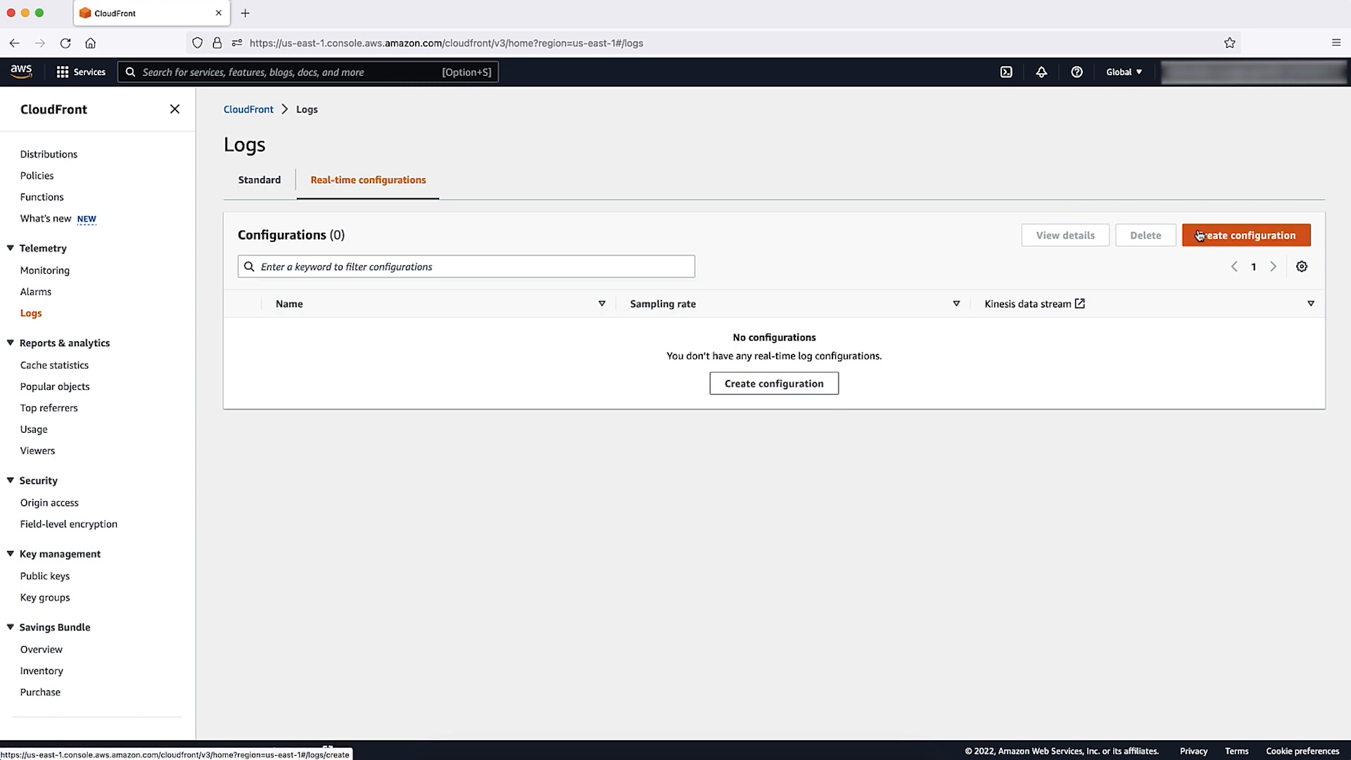
Begin a new real-time log configuration with a 50% sampling rate.
click(1246, 235)
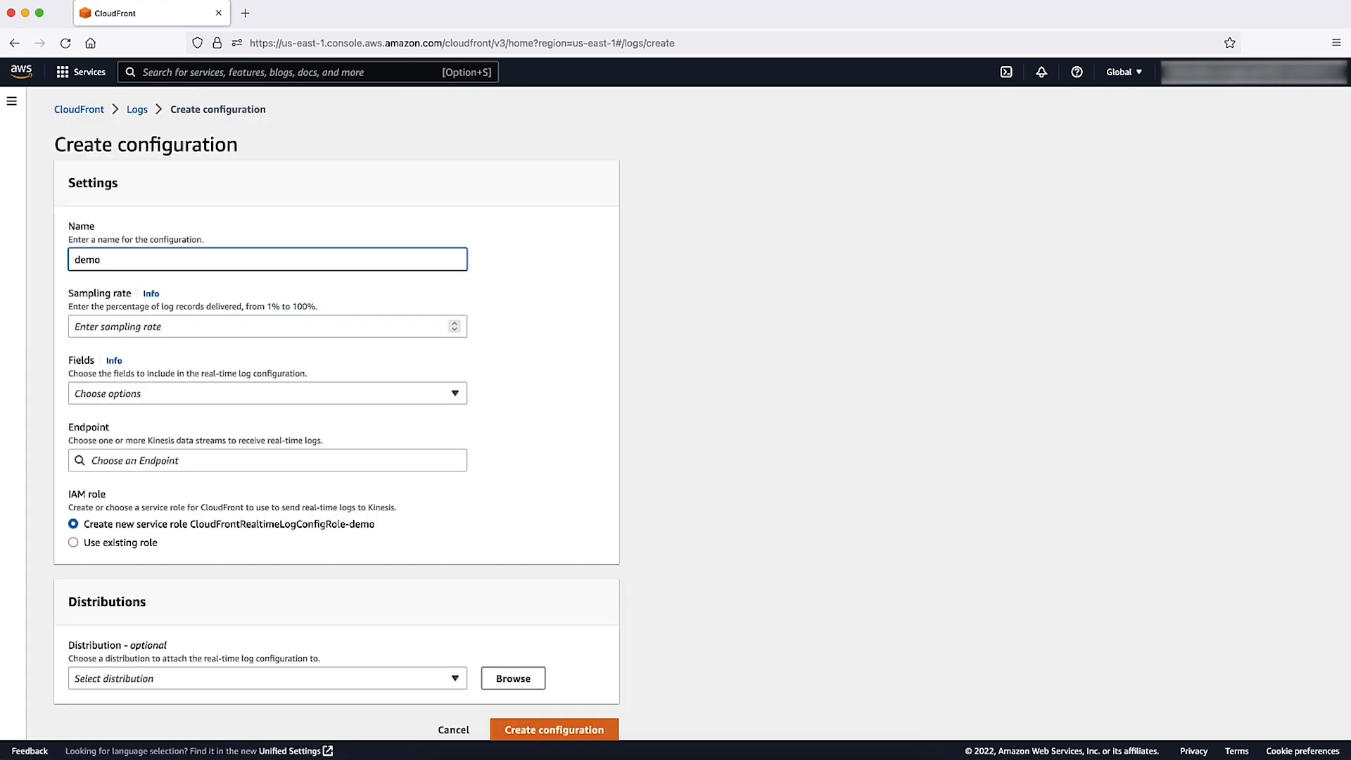
click(266, 325)
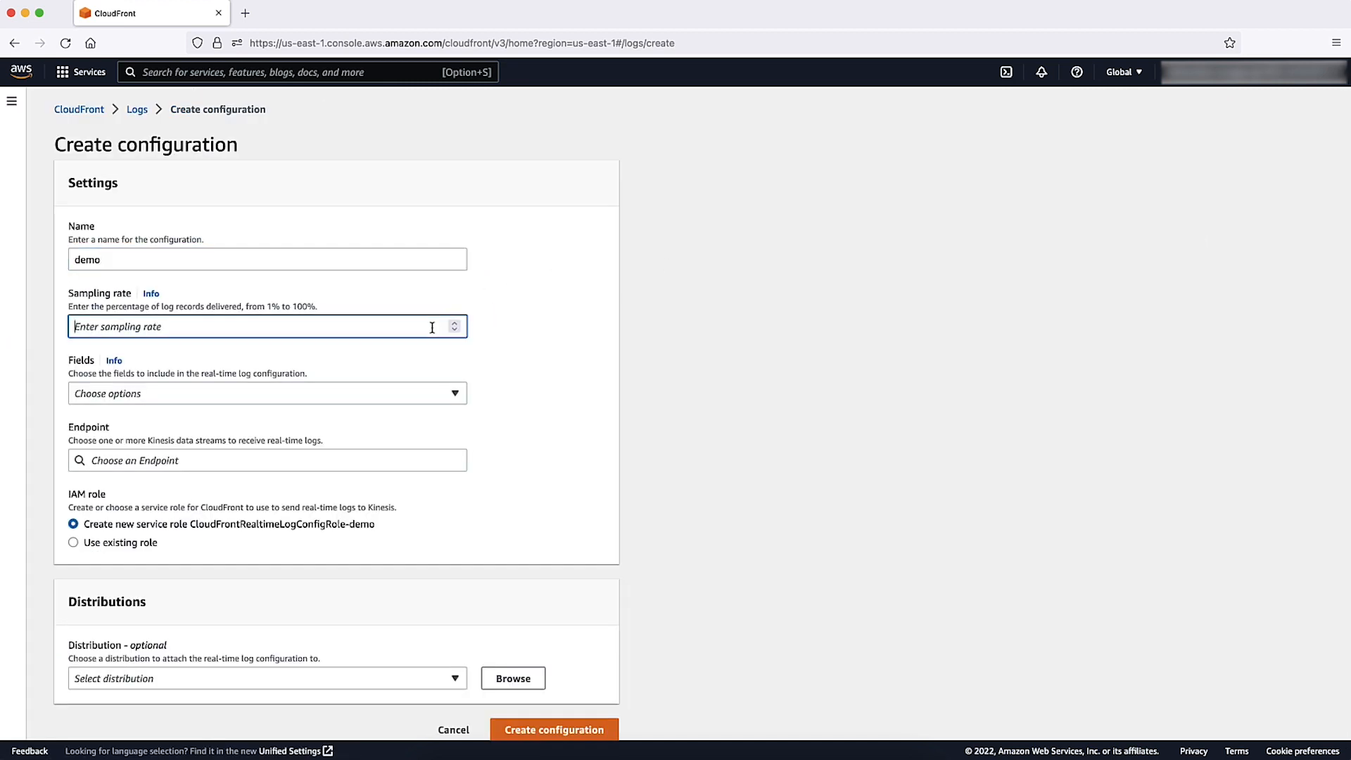
text(5)
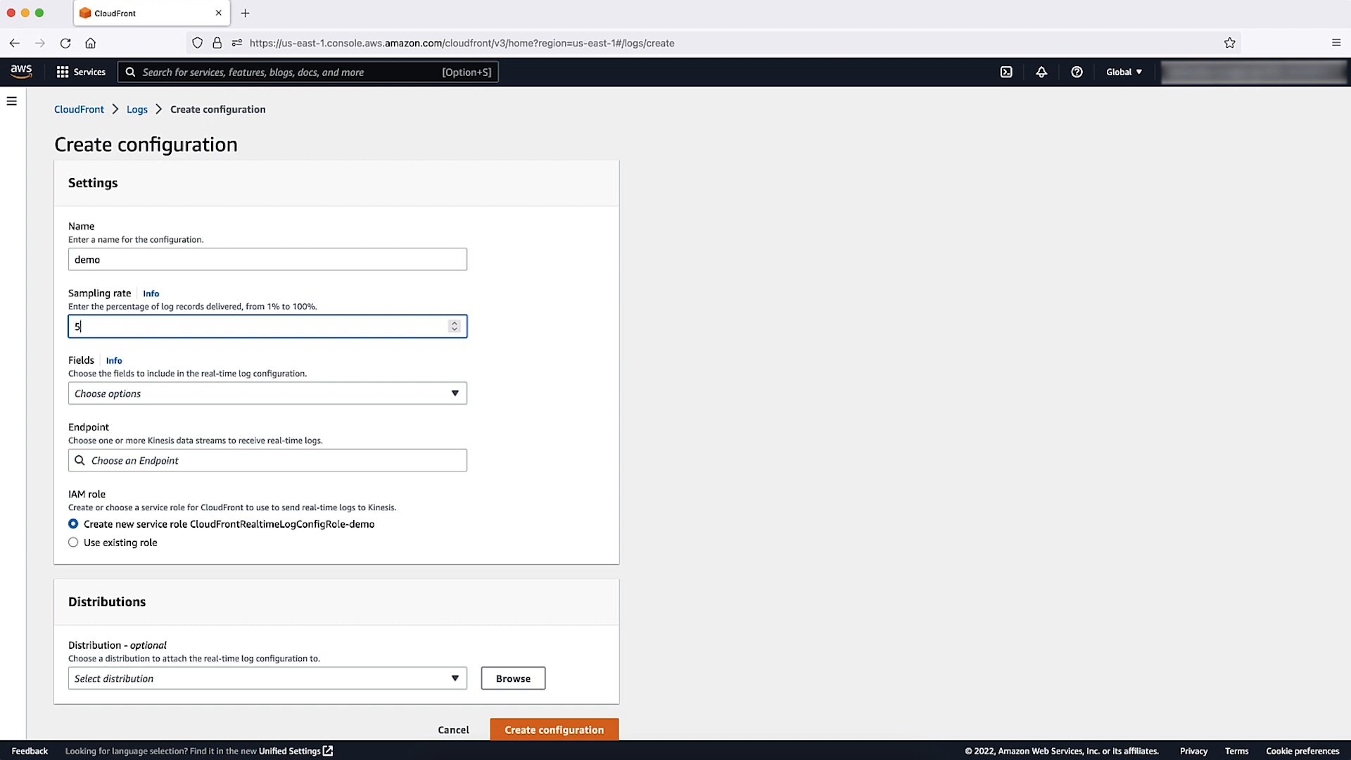
text(0)
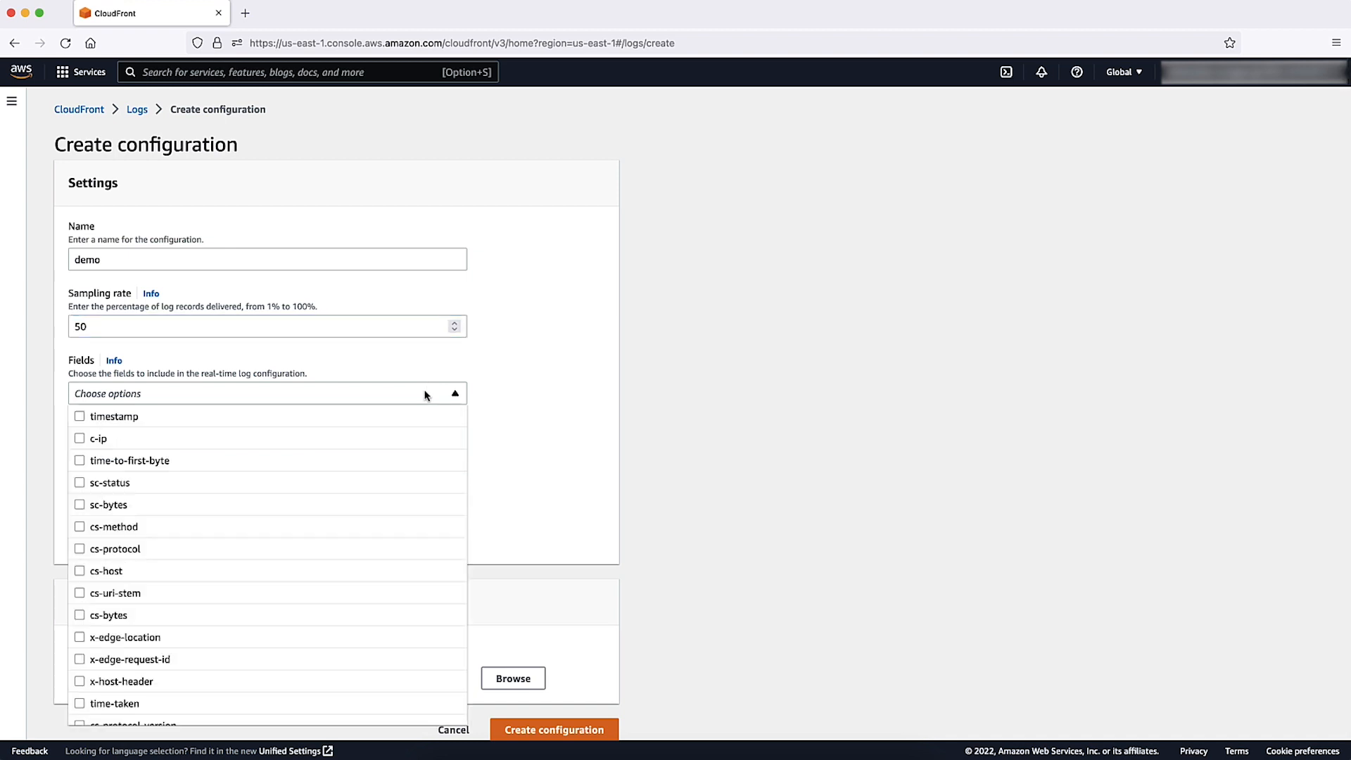
Select the timestamp, cs-method, cs-uri-stem and x-edge-request-id log fields.
click(78, 417)
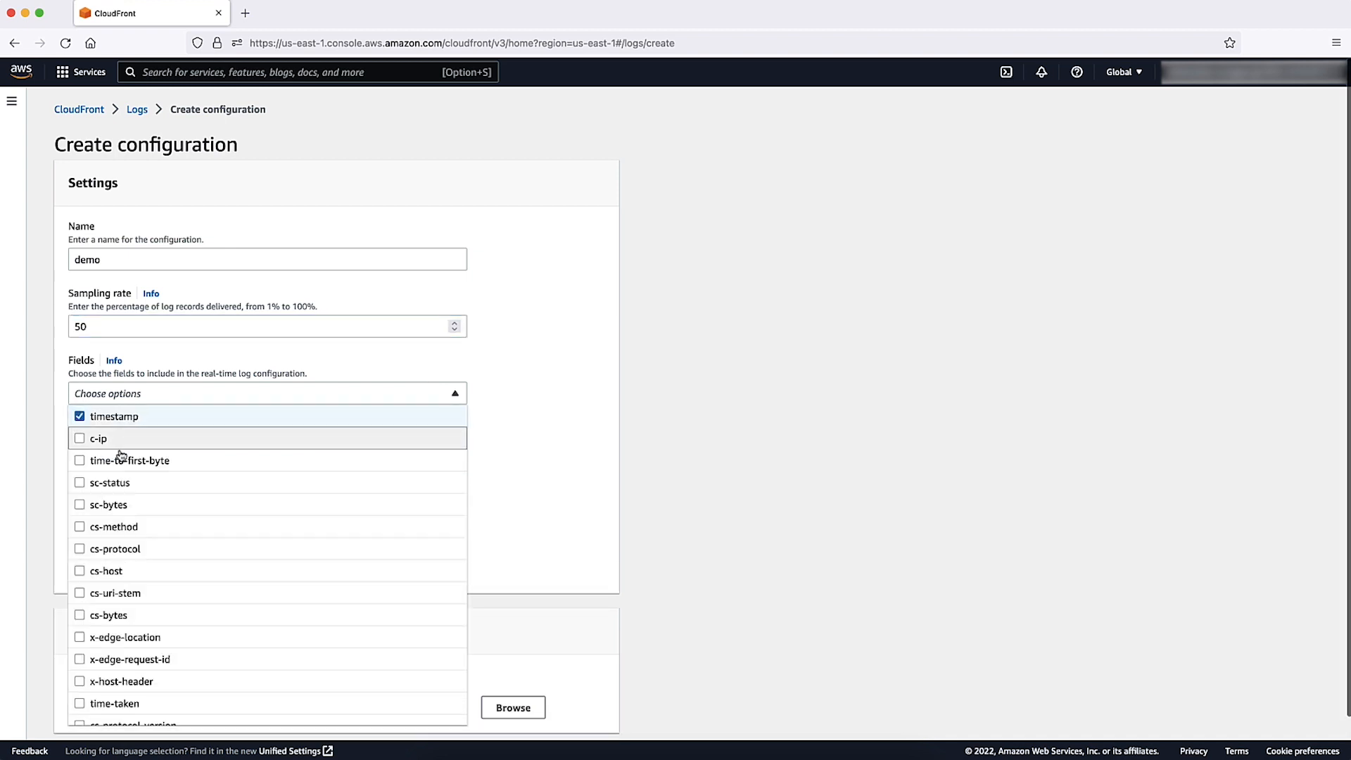
click(79, 526)
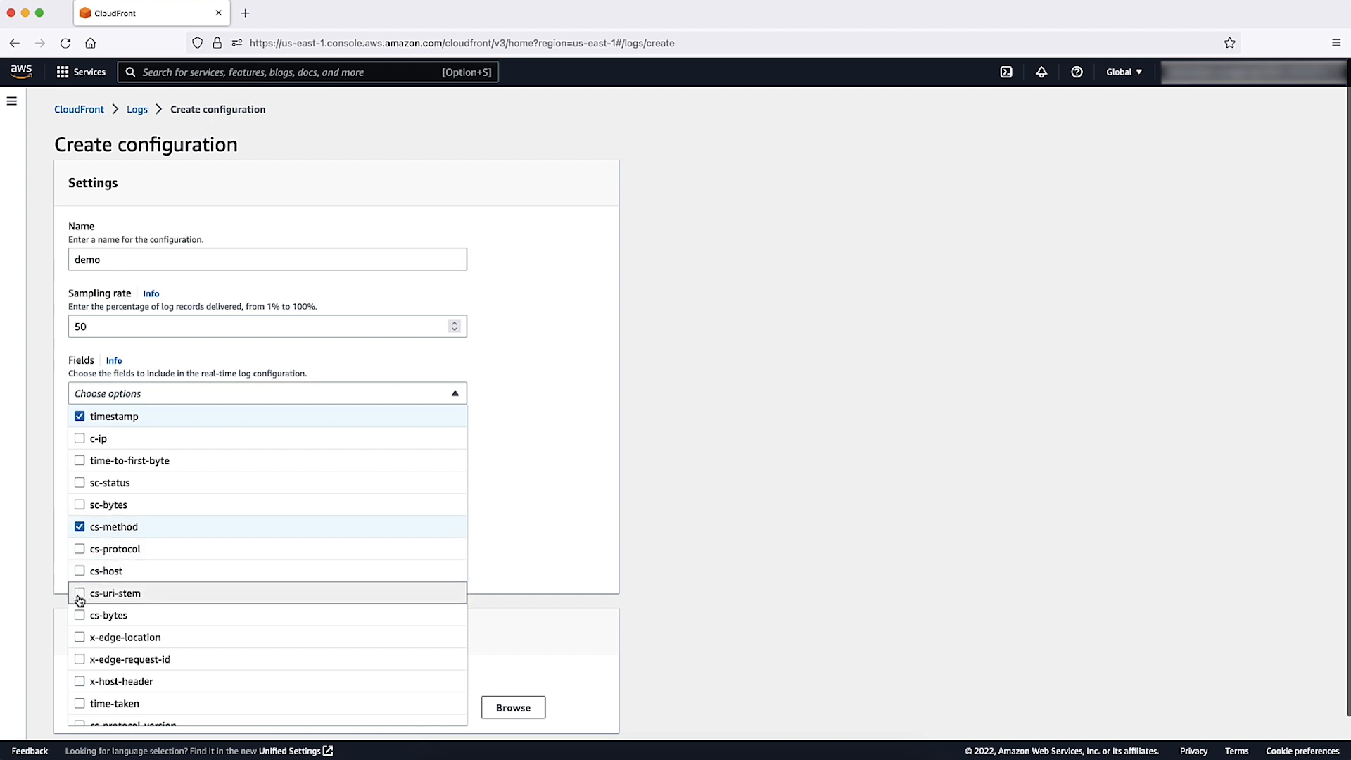
click(79, 592)
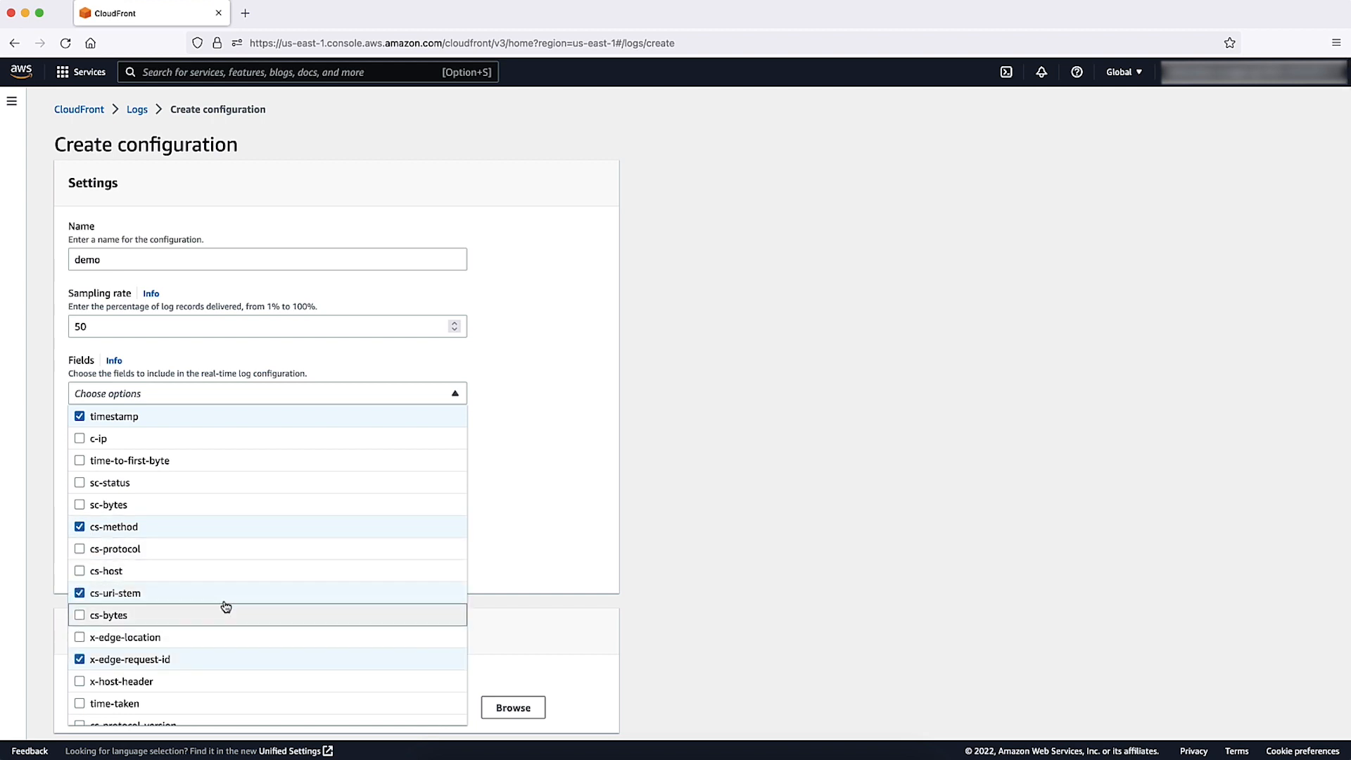
click(455, 393)
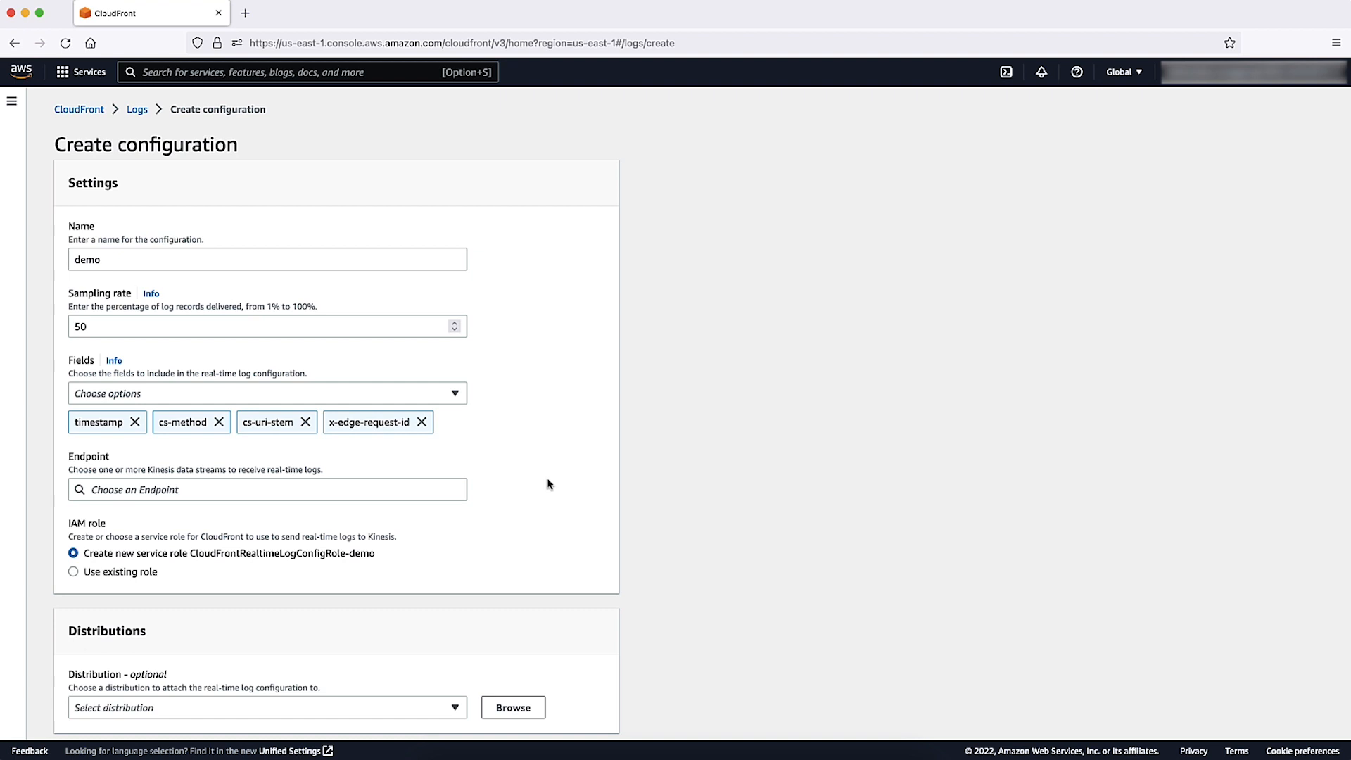
Set the CF-Demo Kinesis stream as endpoint and use the existing CloudFrontRealtimeLogConfig service role.
click(268, 490)
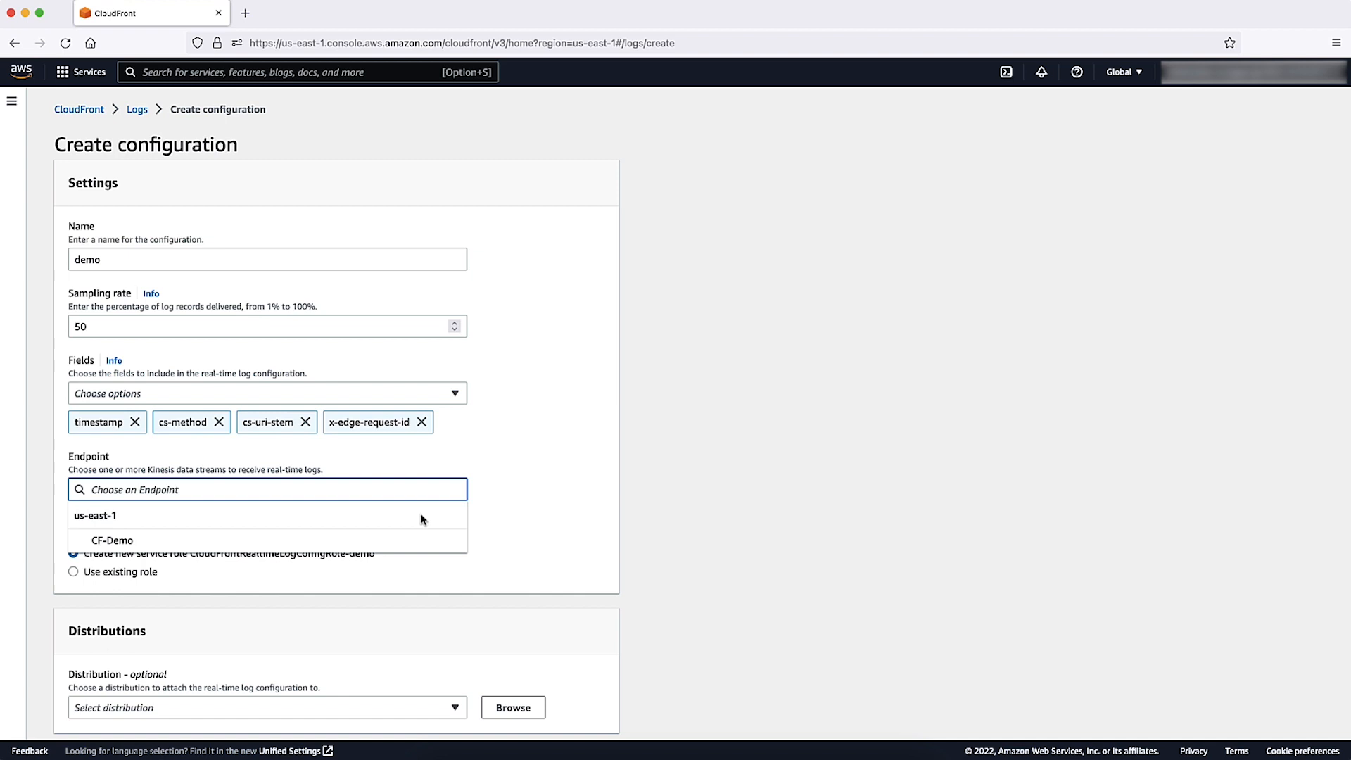
click(113, 541)
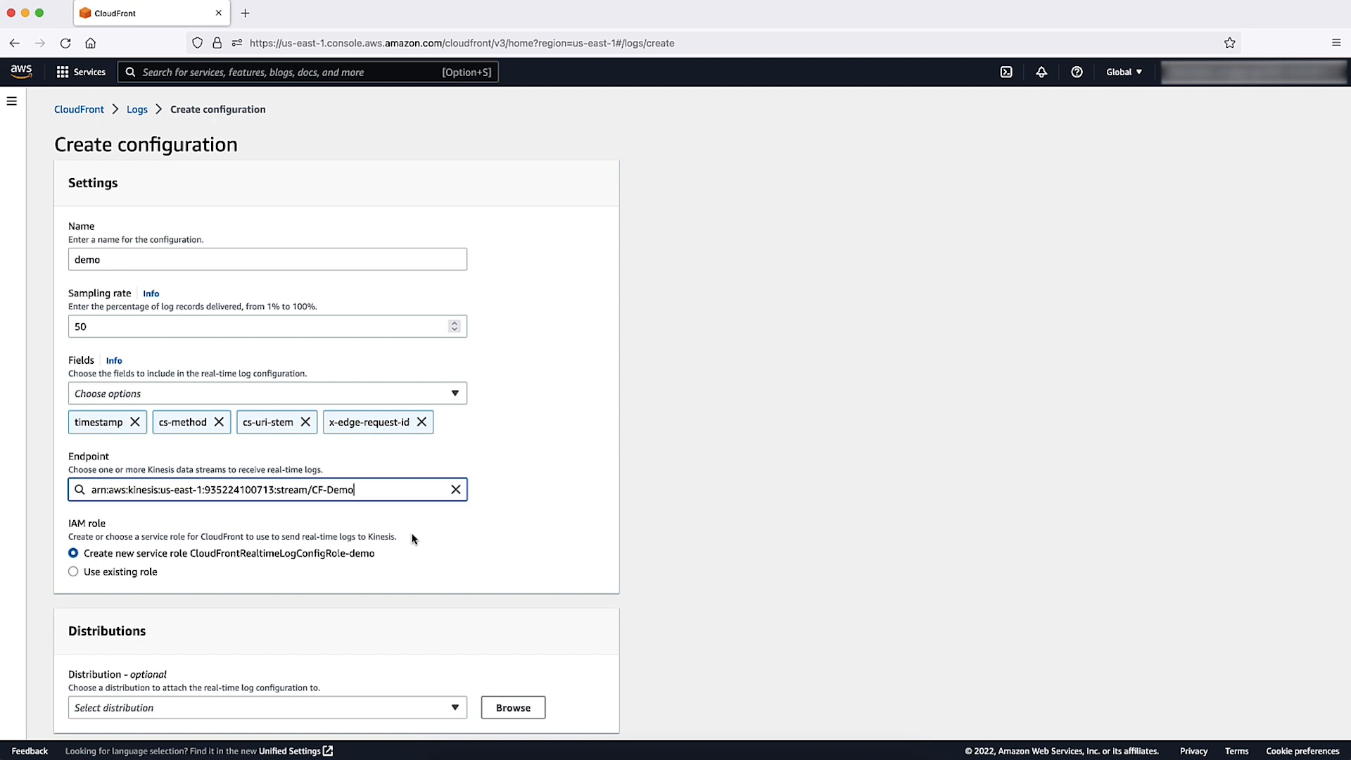
mouse_move(356, 555)
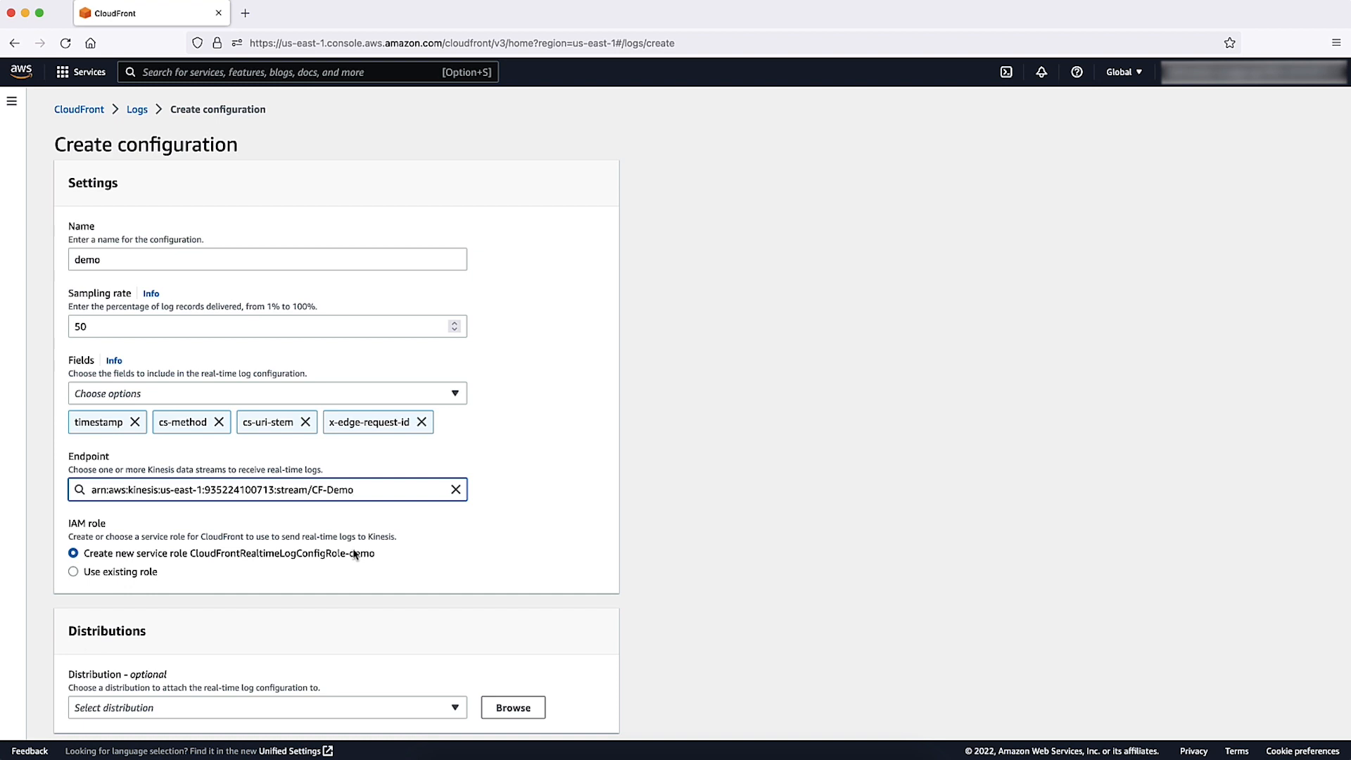
click(73, 572)
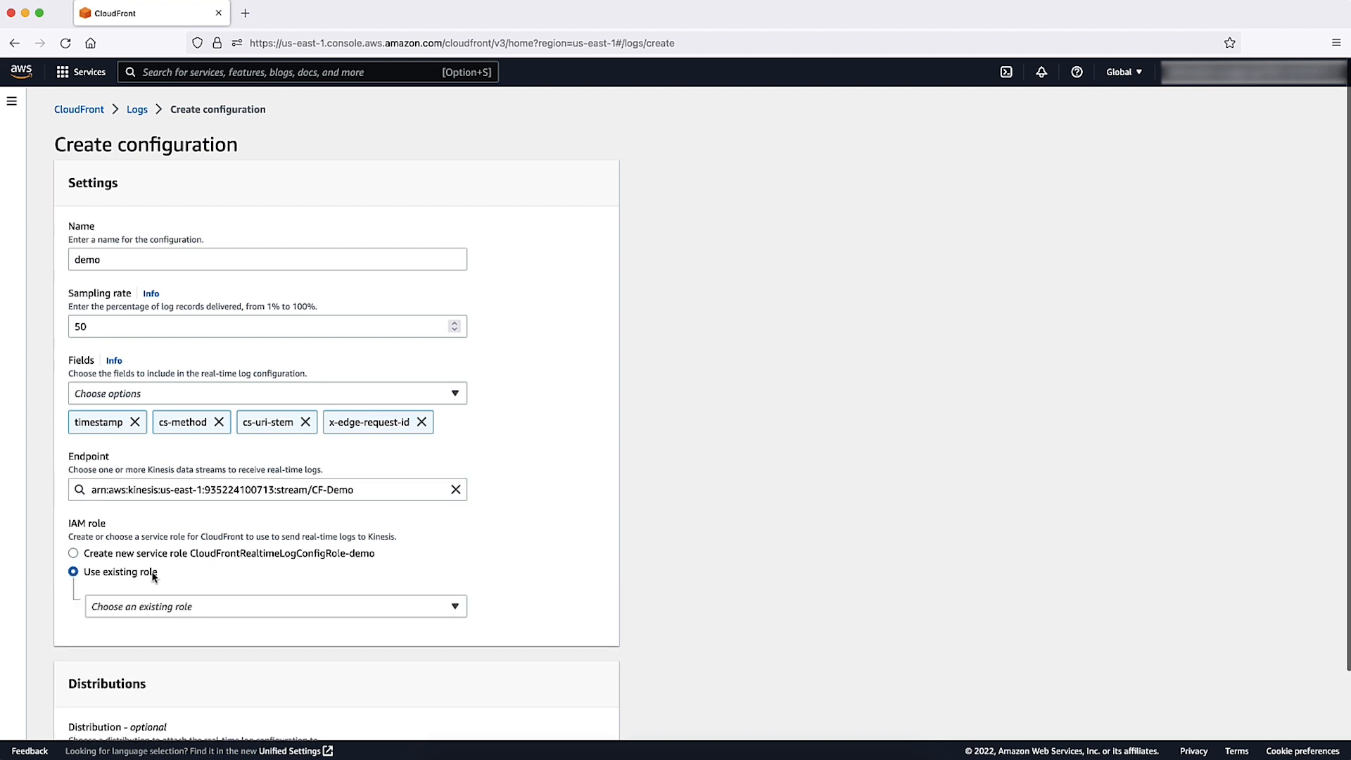
click(274, 605)
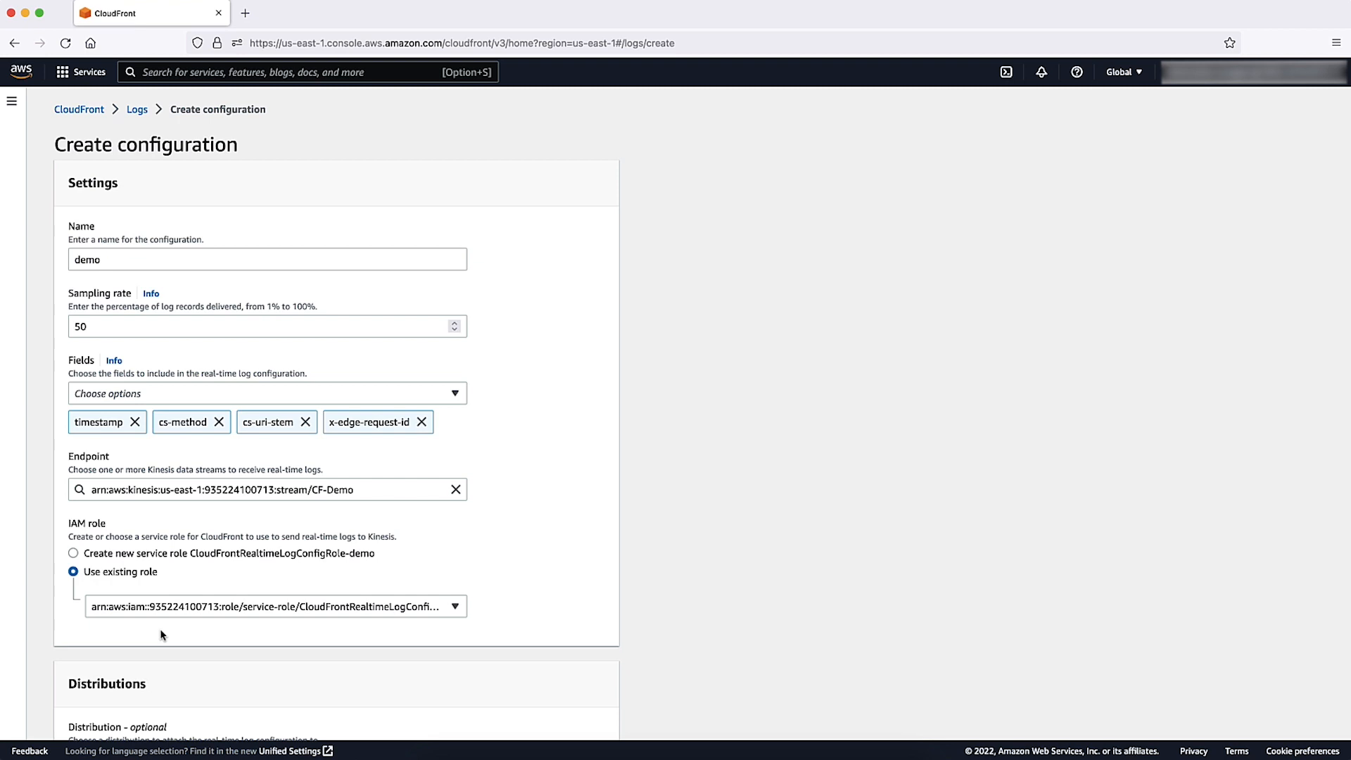
scroll(down, 3)
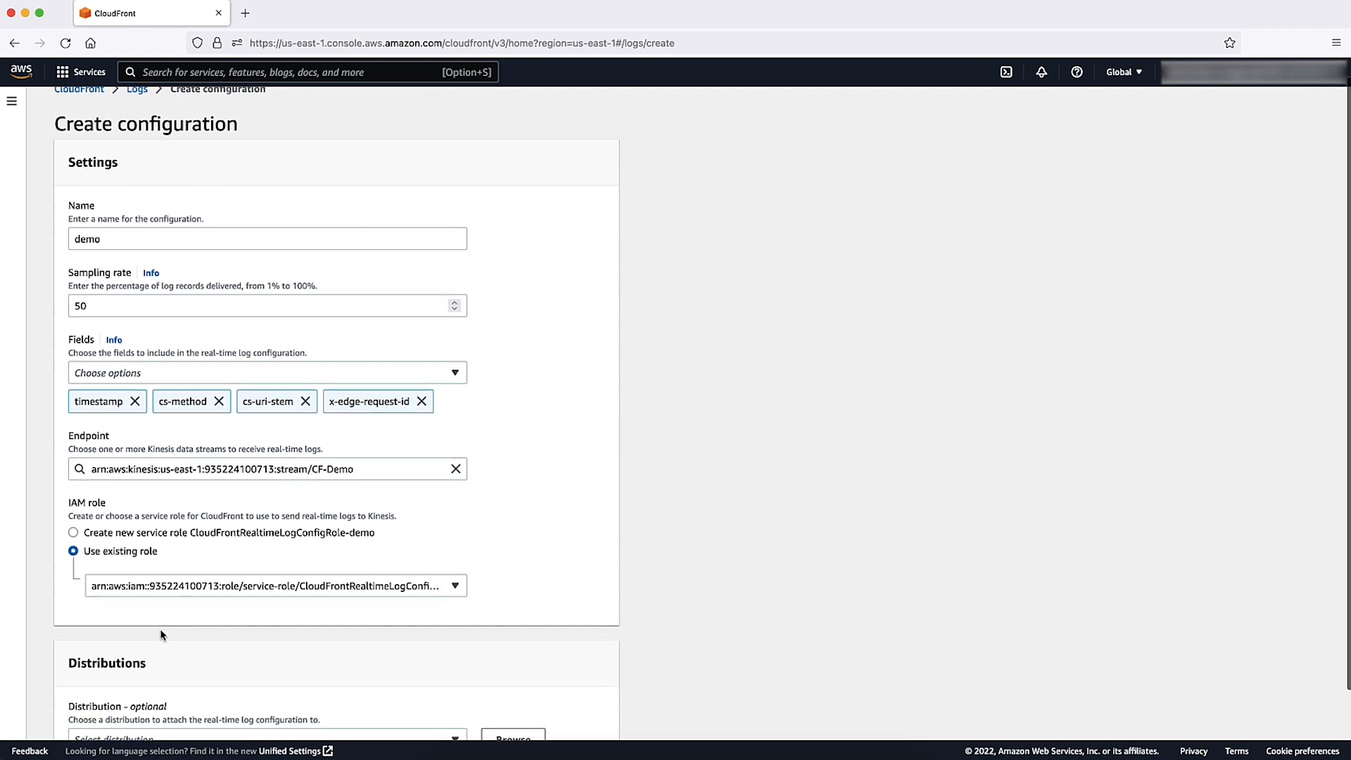
Attach the configuration to distribution E3NDCUYWECG7RB's Default (*) cache behavior.
scroll(down, 3)
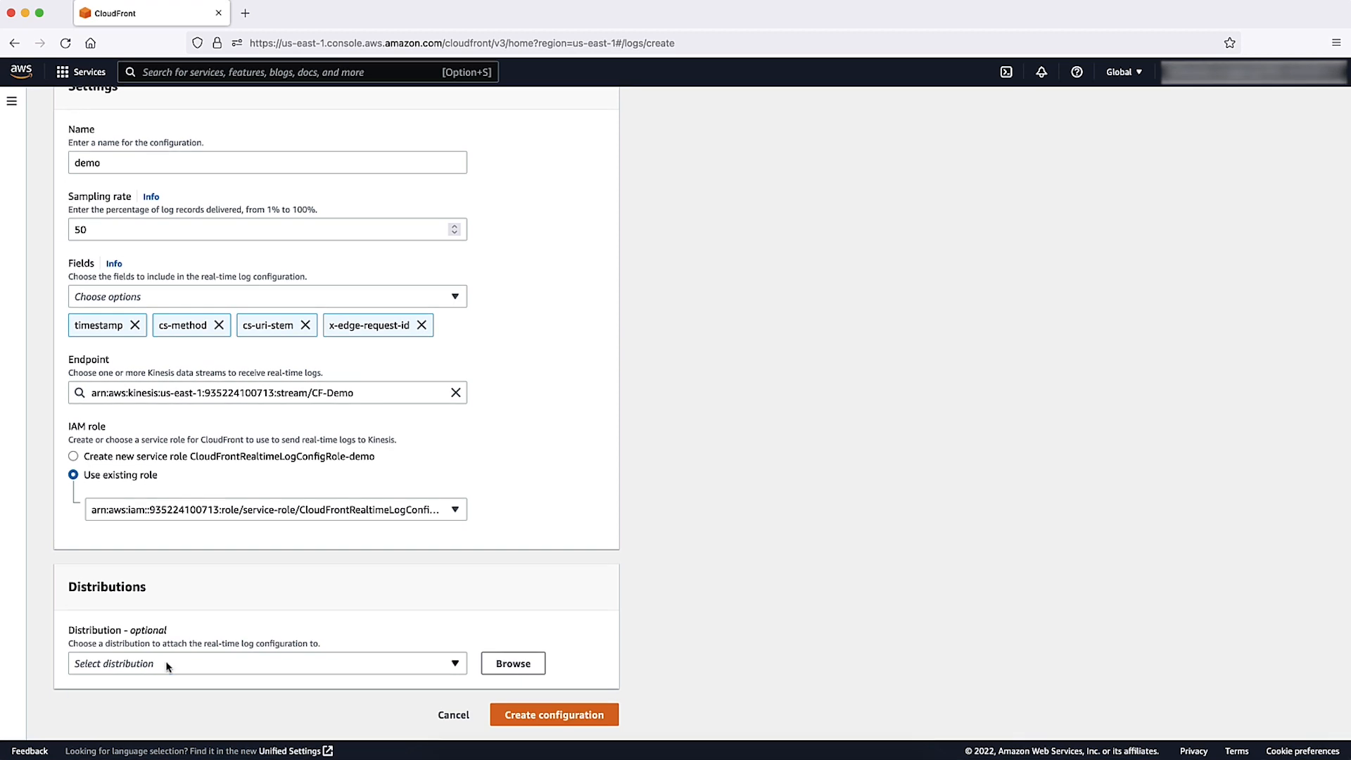
click(266, 663)
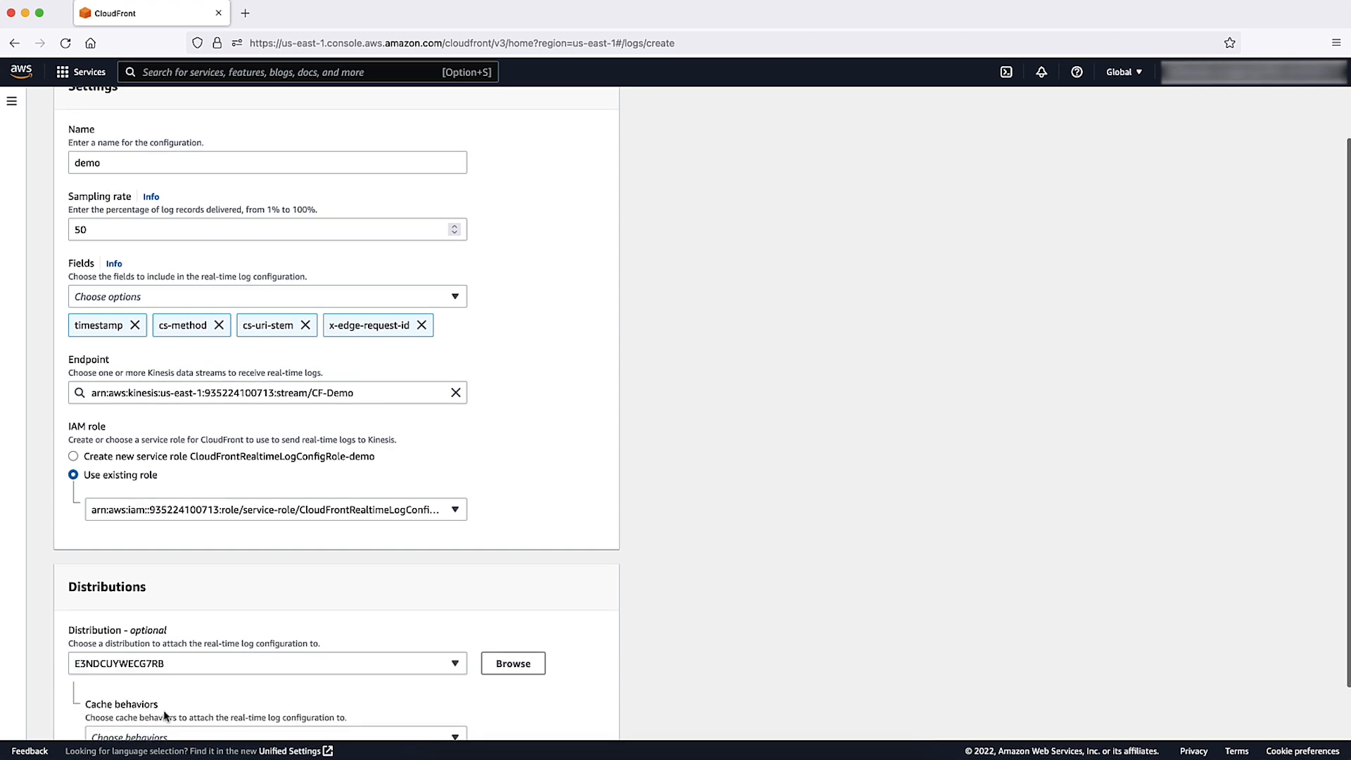
click(276, 737)
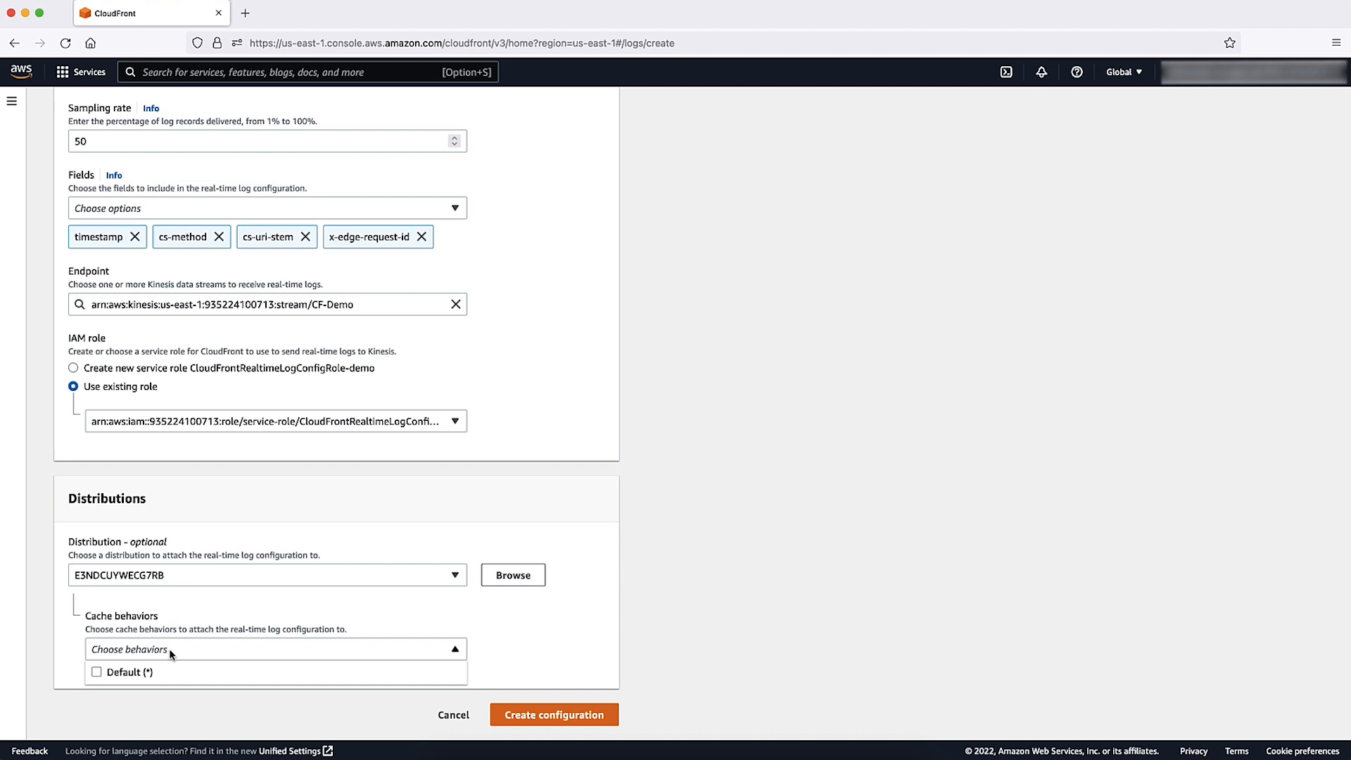
click(97, 673)
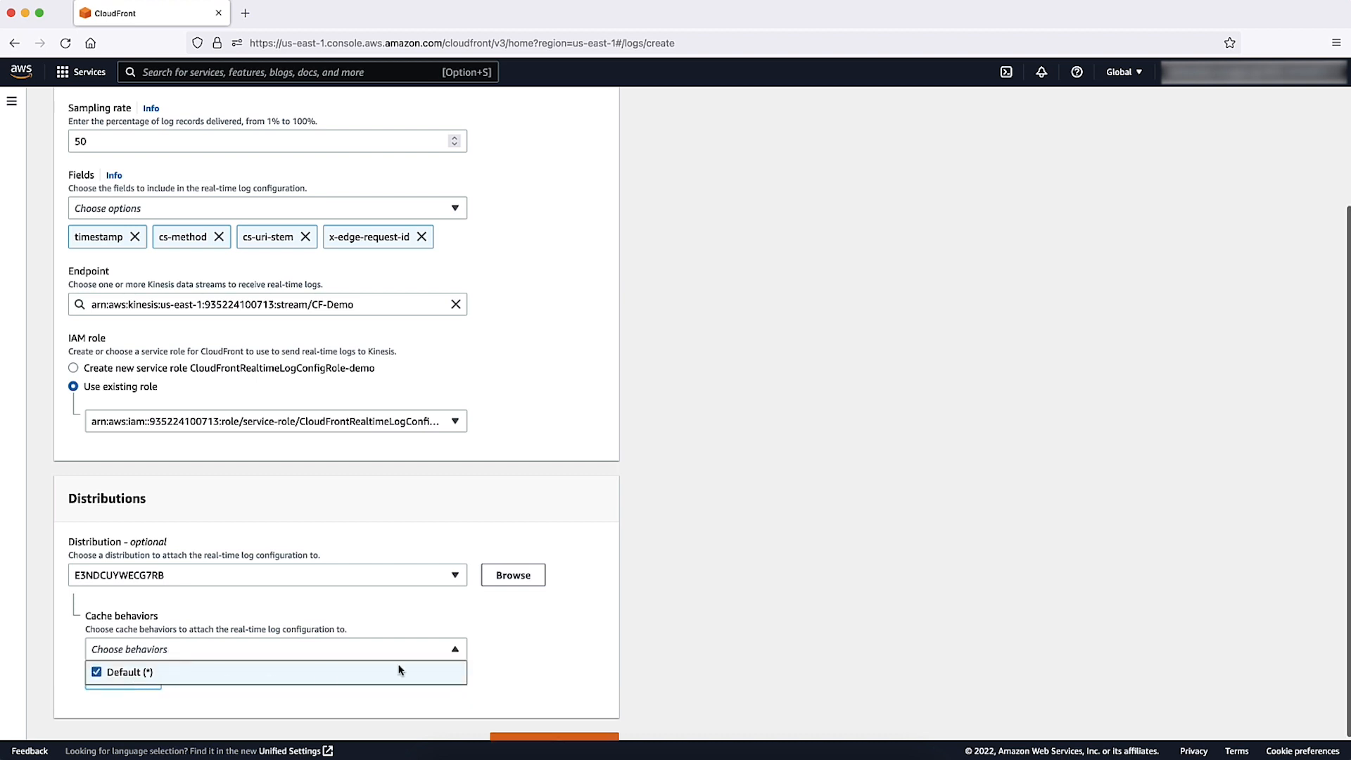
click(125, 673)
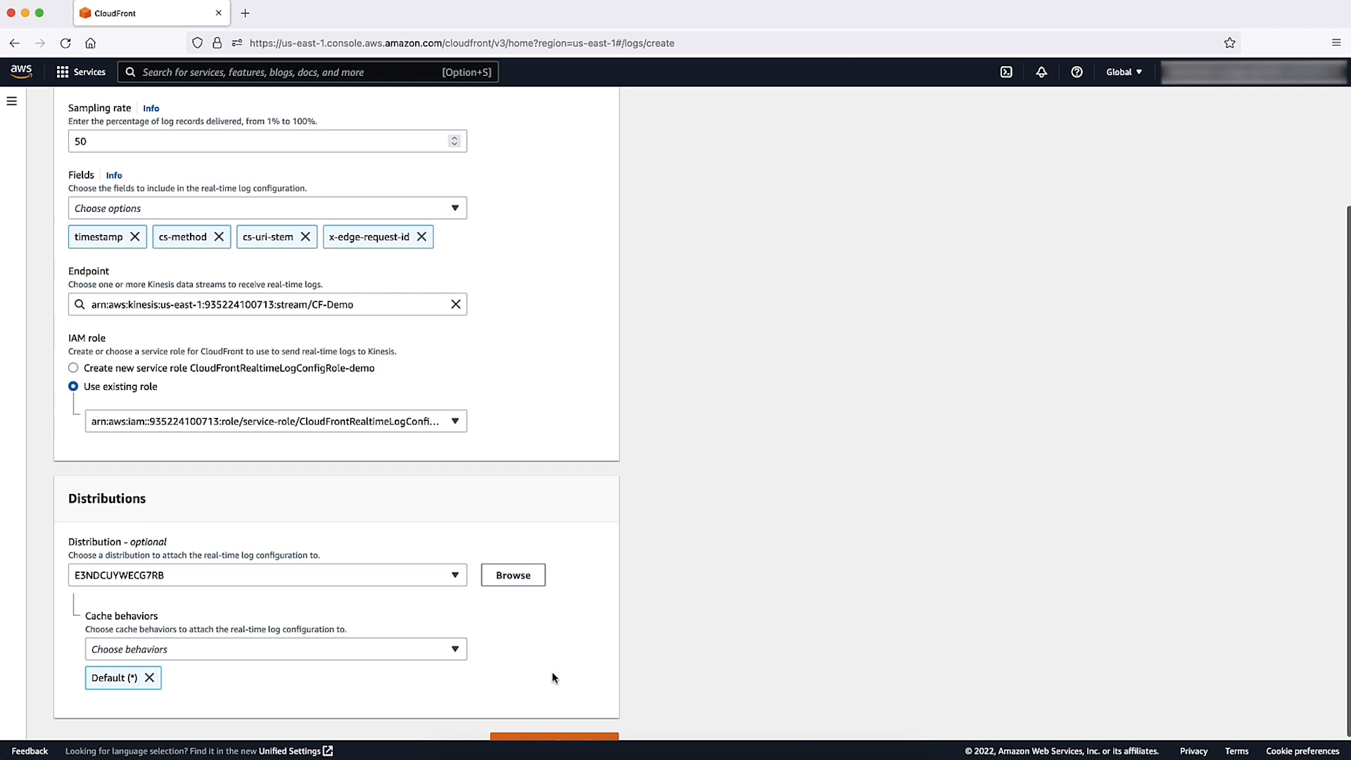
Create the real-time log configuration so the Logs page shows real-time logs Enabled.
scroll(down, 3)
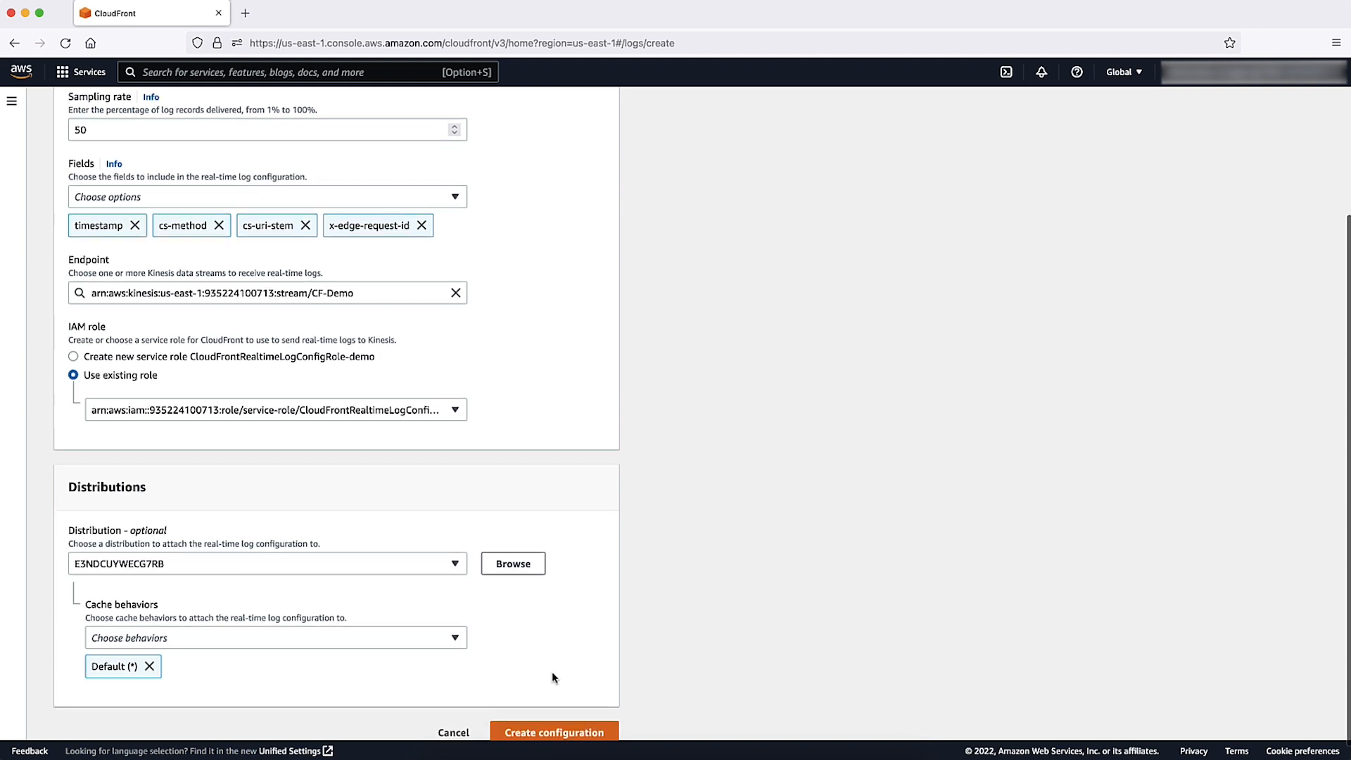
click(555, 732)
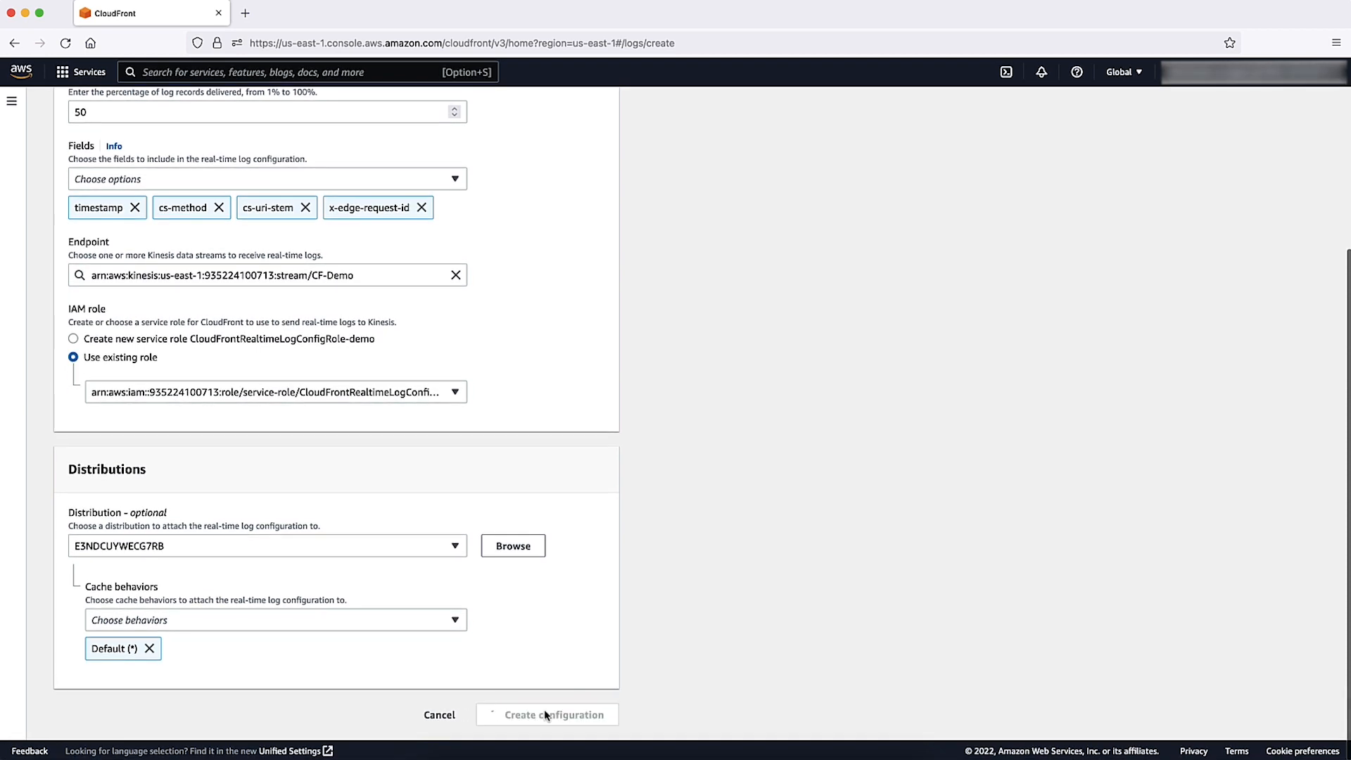
click(547, 715)
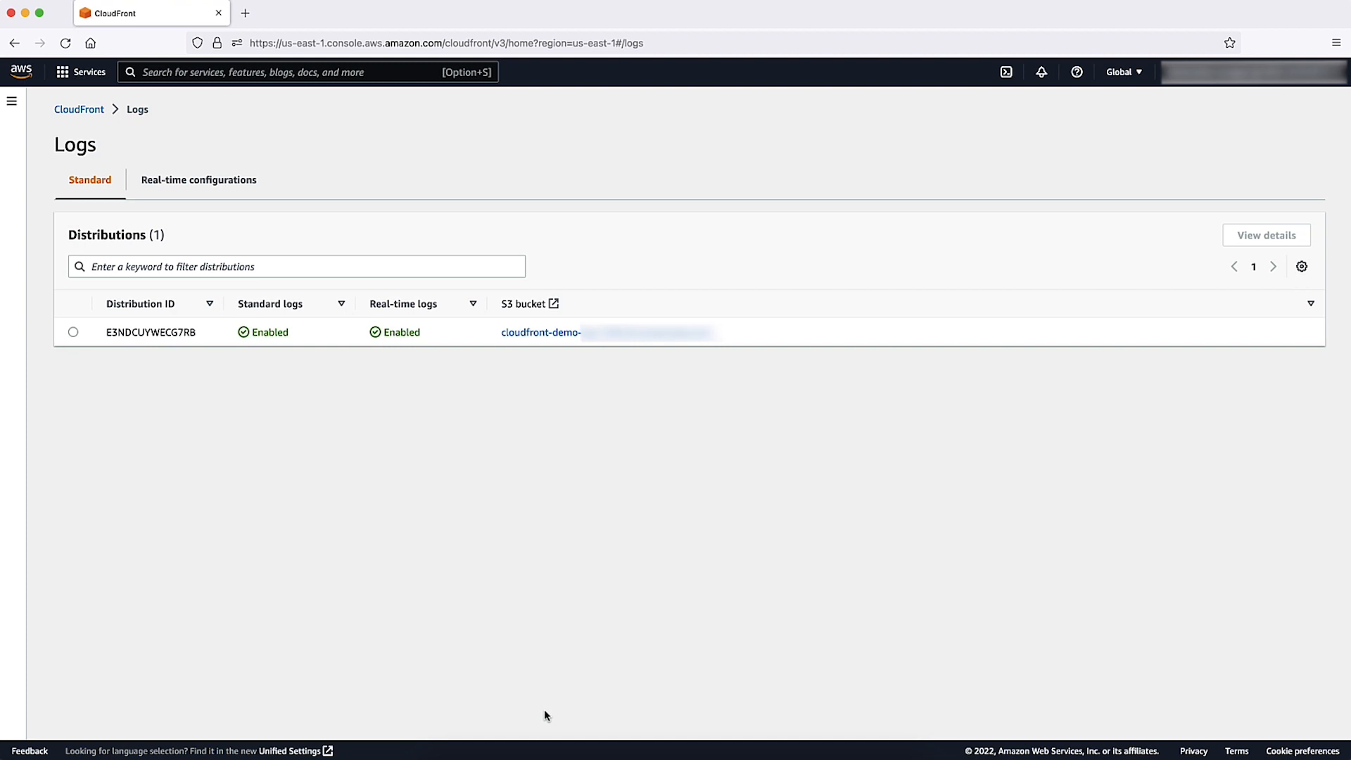